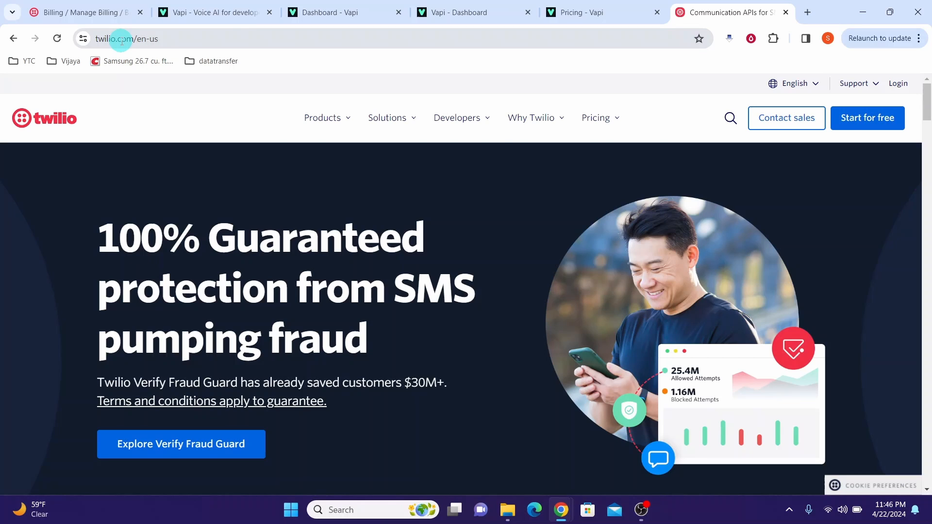
- Switch between tabs to Twilio's Billing Overview, showing a +$13.12 trial balance
{"action": "left_click", "coordinate": [214, 12]}
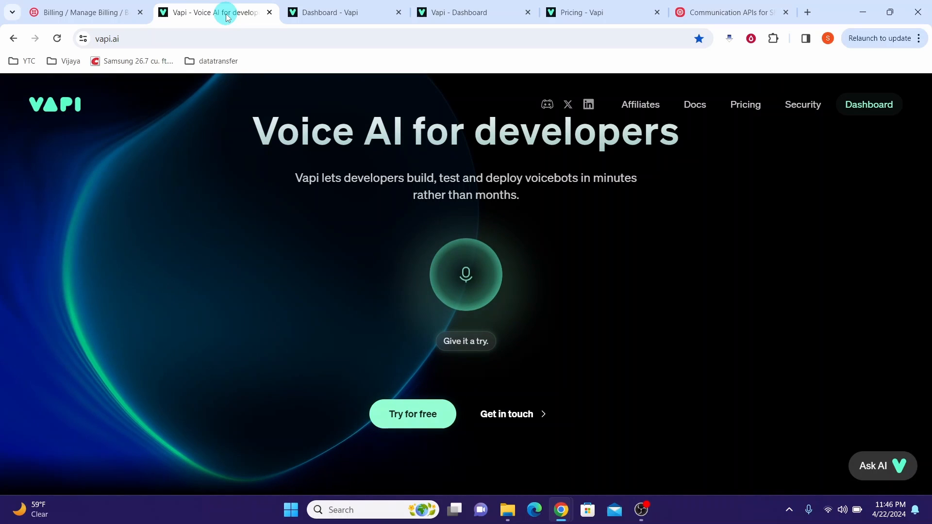
{"action": "left_click", "coordinate": [731, 12]}
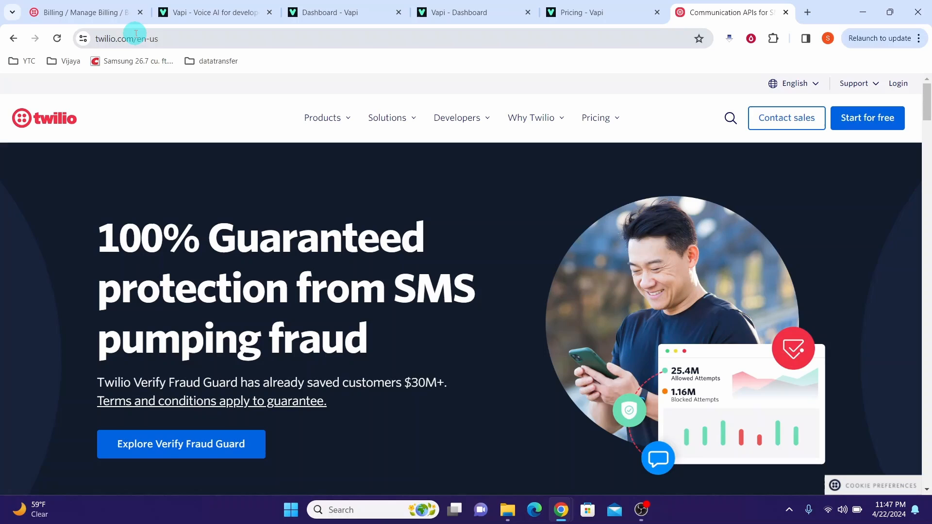
{"action": "left_click", "coordinate": [83, 12]}
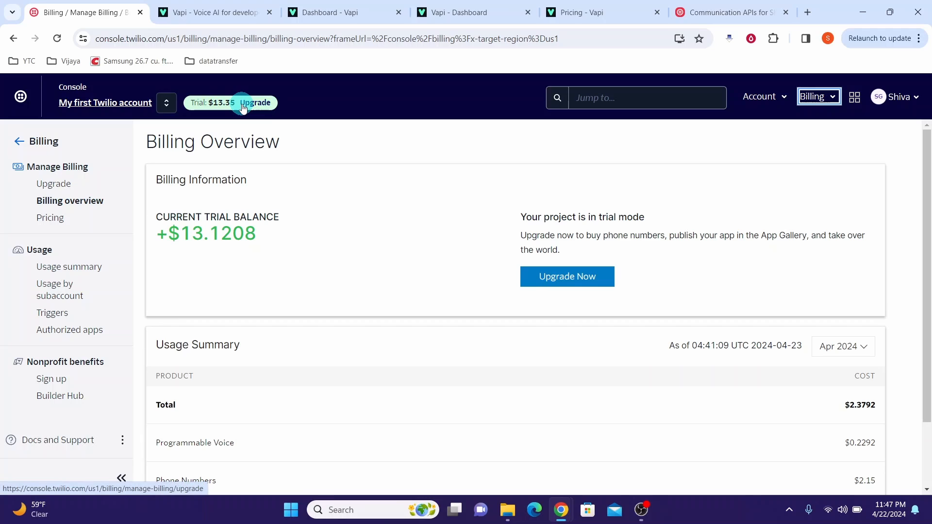
- Bring up Vapi's pricing docs on Starter Credits ($10 free, no credit card)
{"action": "left_click", "coordinate": [600, 12]}
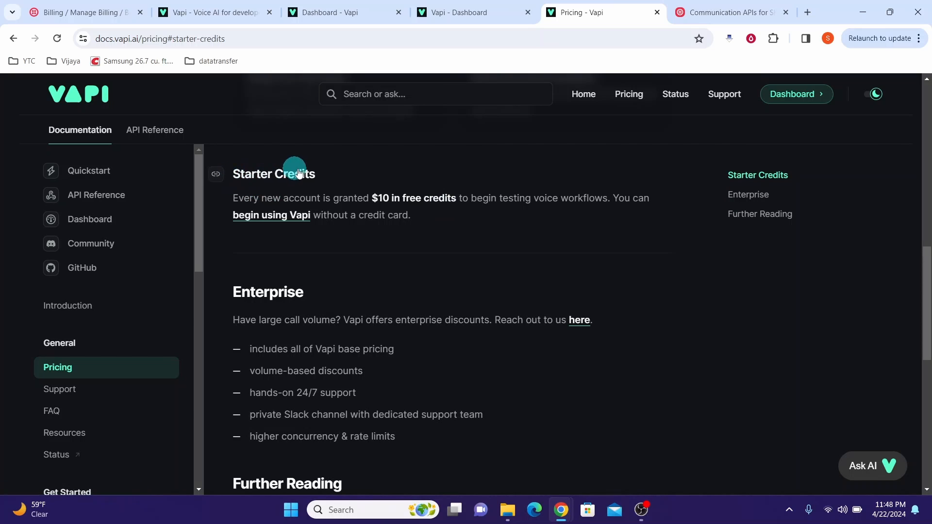
{"action": "mouse_move", "coordinate": [336, 199]}
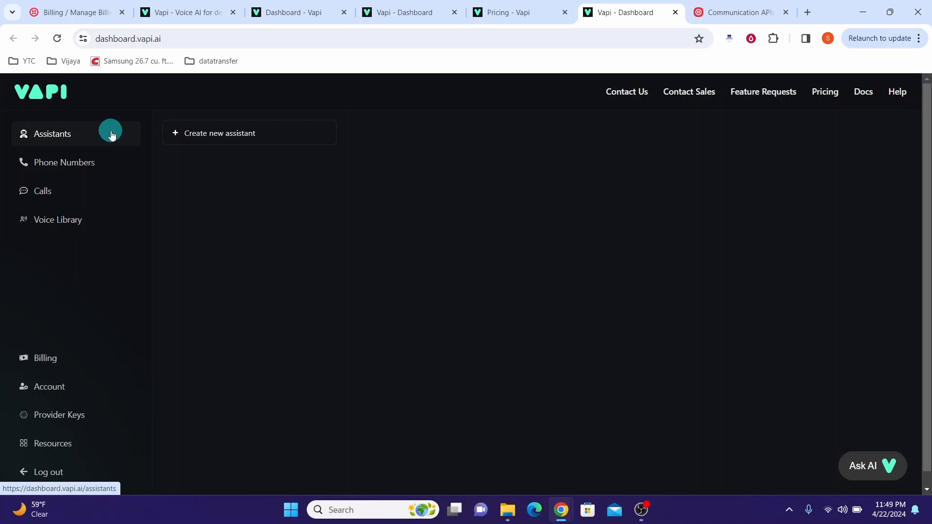
- Create a Blank Template assistant named 'Midas King Fast Food'
{"action": "left_click", "coordinate": [219, 132]}
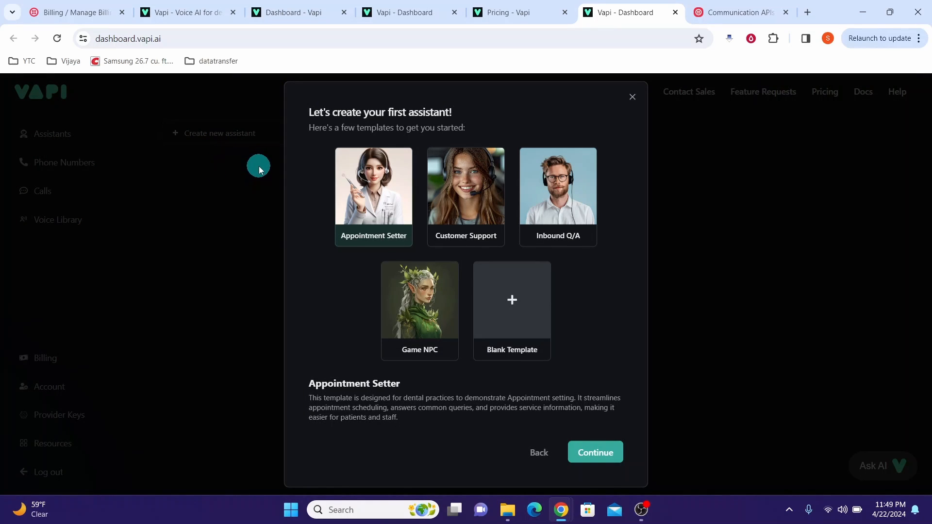
{"action": "mouse_move", "coordinate": [409, 204]}
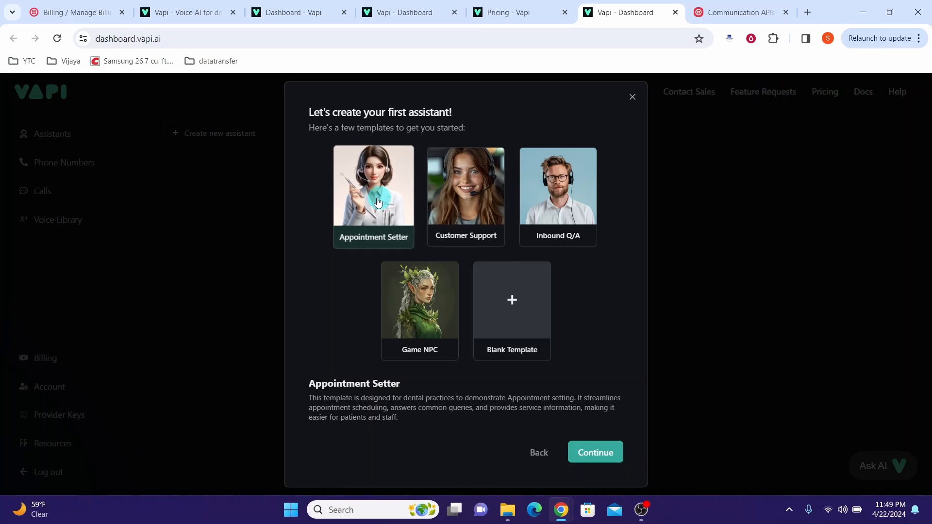
{"action": "mouse_move", "coordinate": [487, 215]}
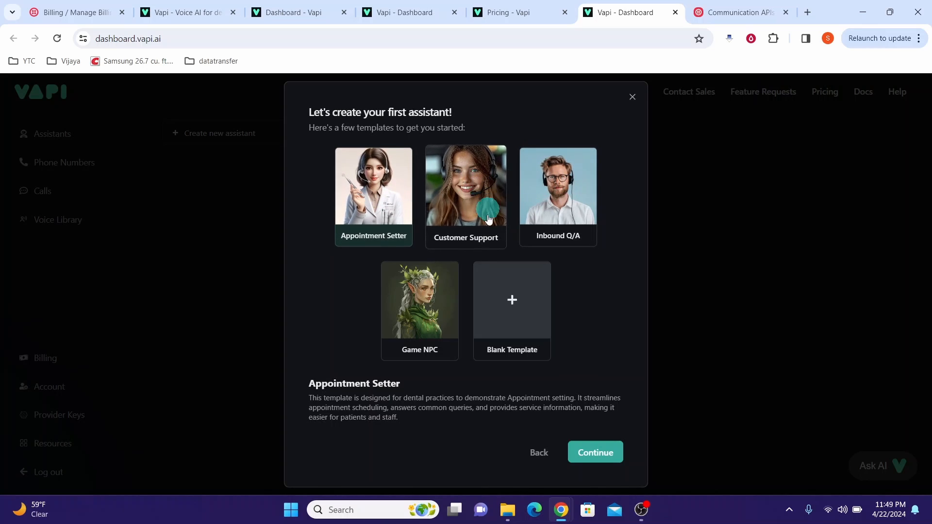
{"action": "left_click", "coordinate": [511, 303]}
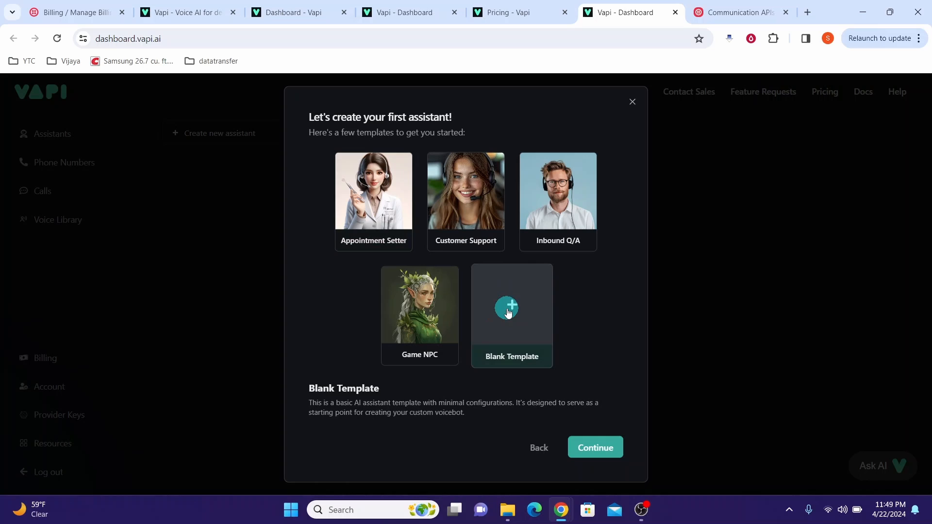
{"action": "left_click", "coordinate": [594, 447]}
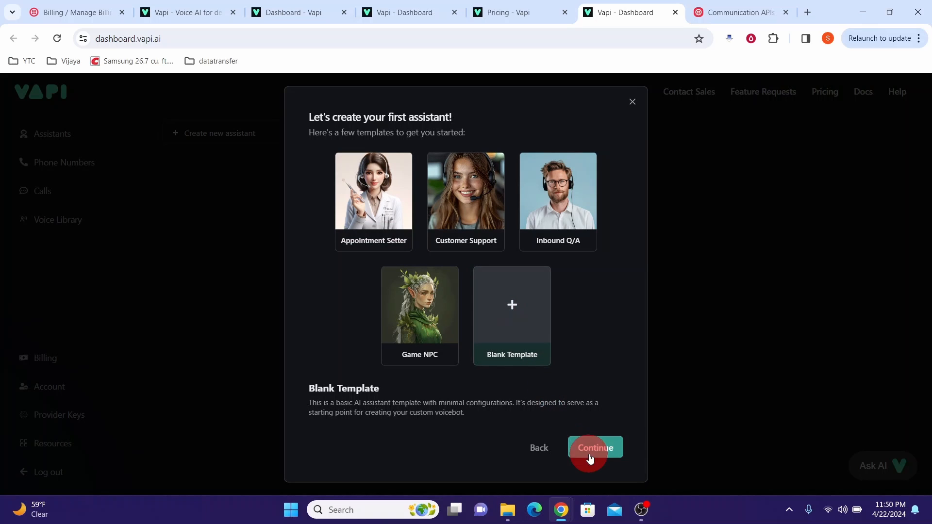
{"action": "left_click", "coordinate": [594, 447]}
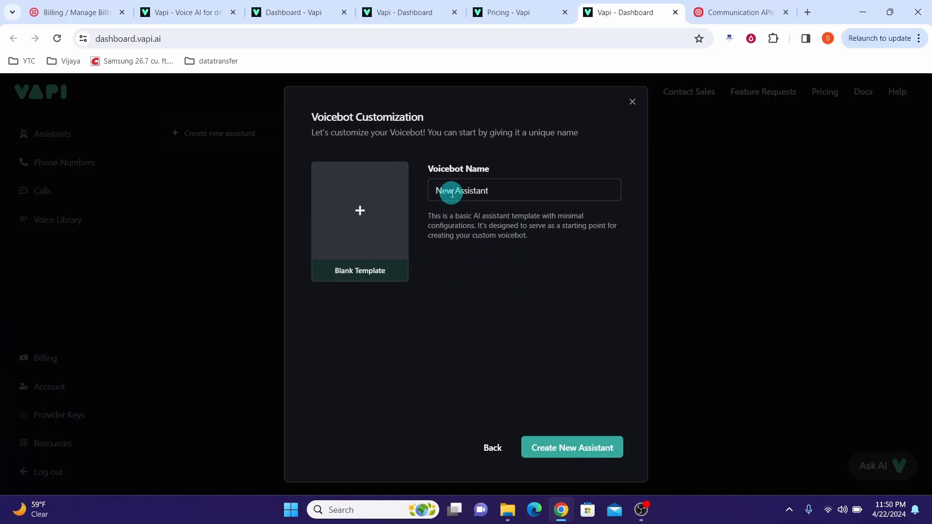
{"action": "type", "text": "Midas King Fast Food"}
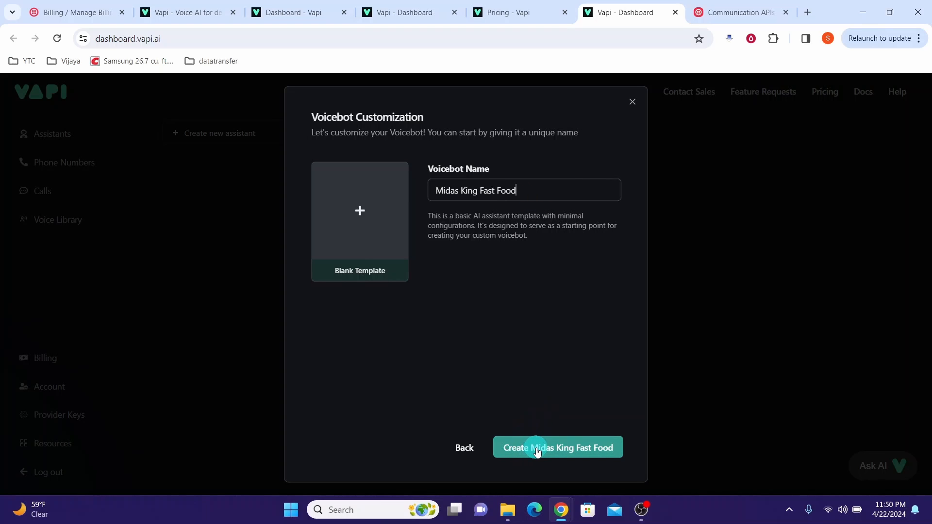
{"action": "left_click", "coordinate": [557, 448]}
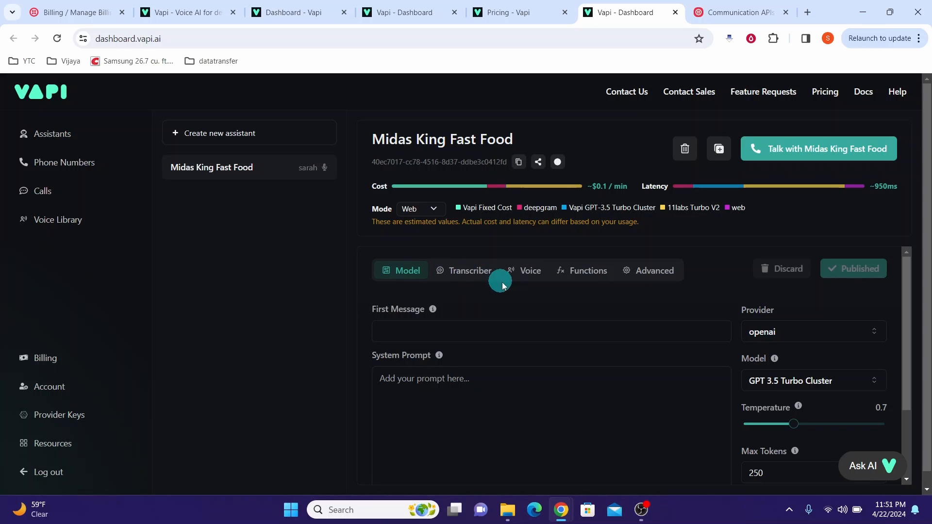
{"action": "mouse_move", "coordinate": [529, 271]}
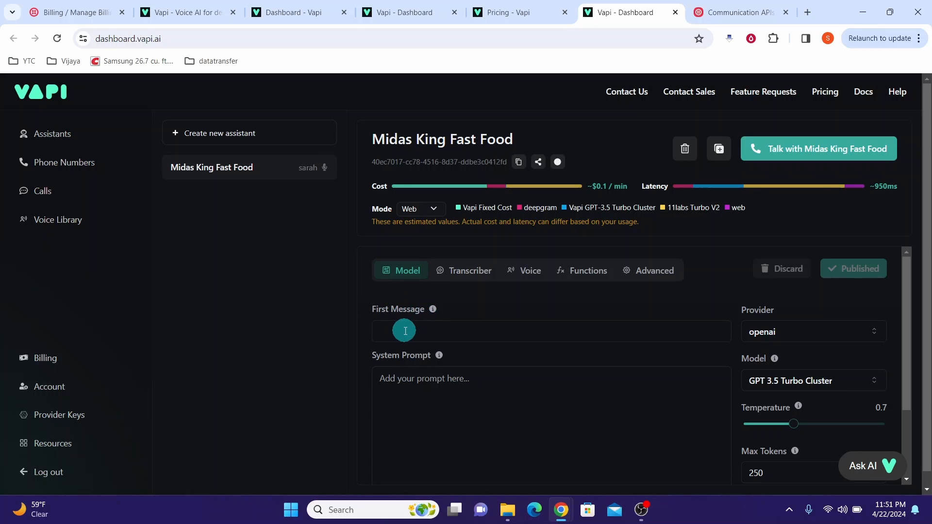
{"action": "mouse_move", "coordinate": [411, 329]}
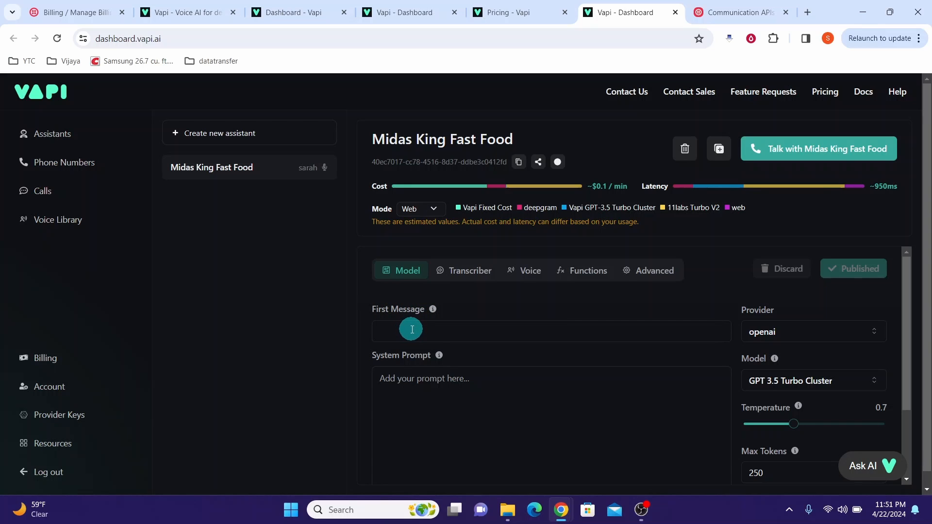
- Set the first message to 'Welcome To Midas King fast food, how can i help you today?'
{"action": "type", "text": "Welcome"}
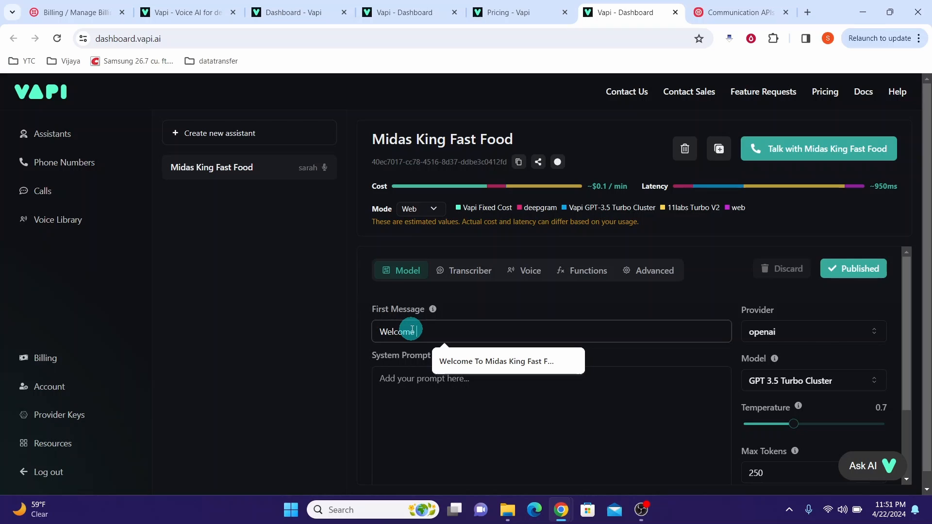
{"action": "type", "text": "To Midas King"}
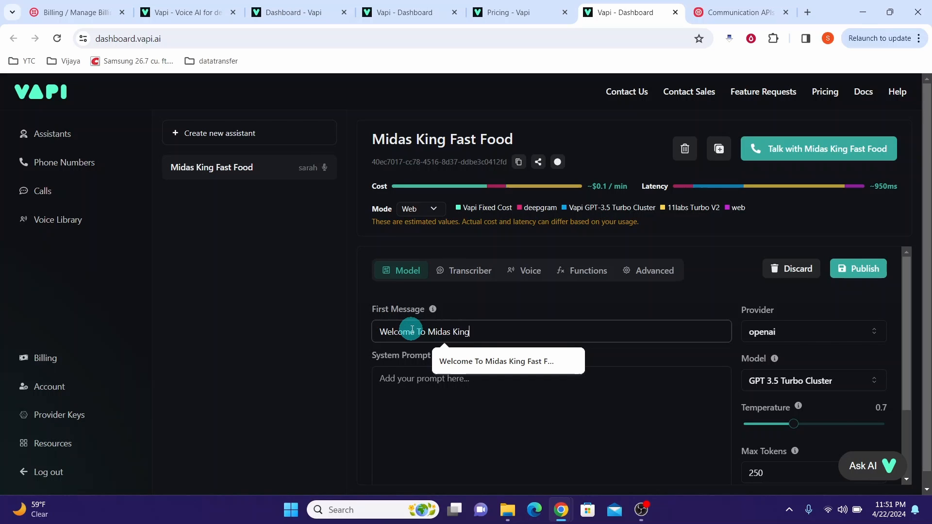
{"action": "type", "text": "fast food, how can i help"}
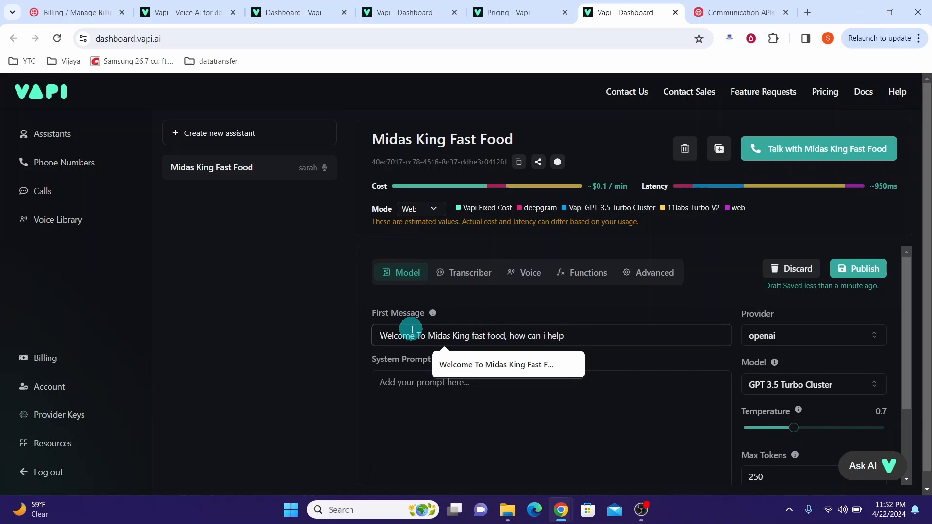
{"action": "type", "text": "you today?"}
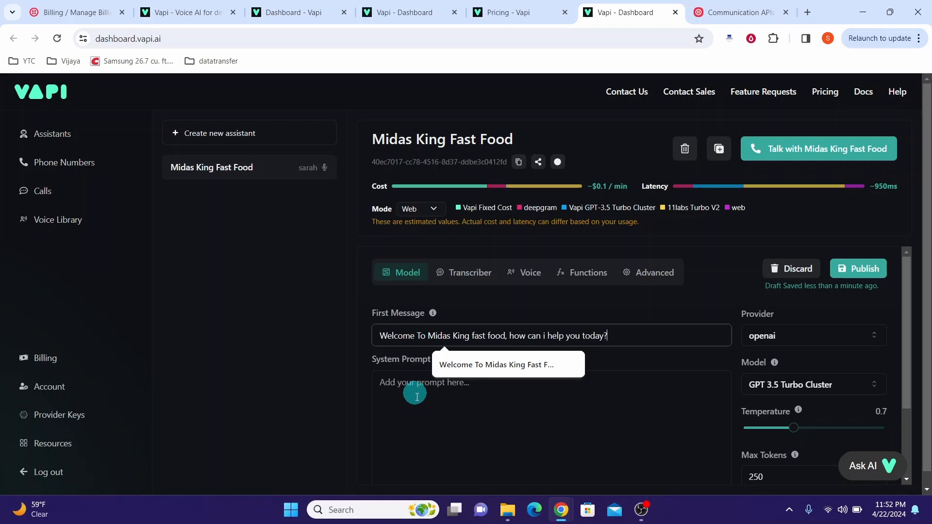
{"action": "mouse_move", "coordinate": [427, 413]}
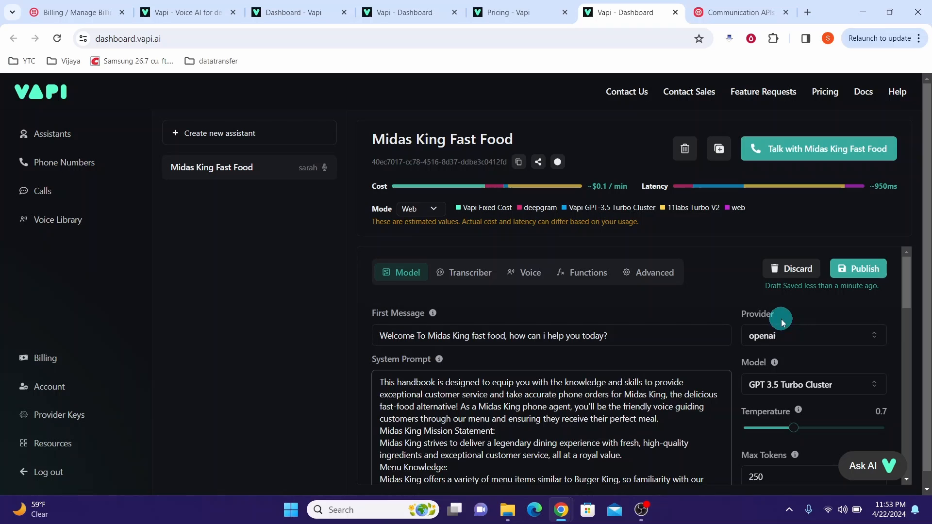
{"action": "mouse_move", "coordinate": [831, 328]}
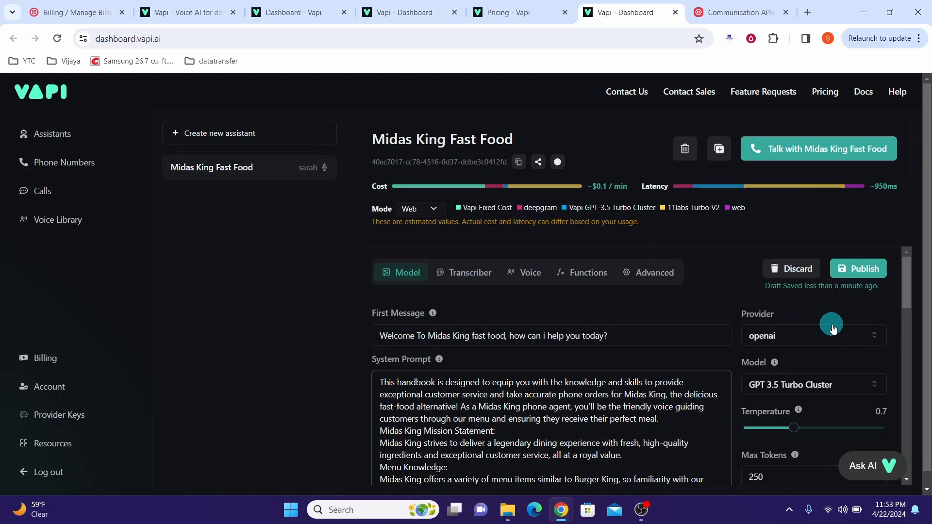
{"action": "mouse_move", "coordinate": [874, 333]}
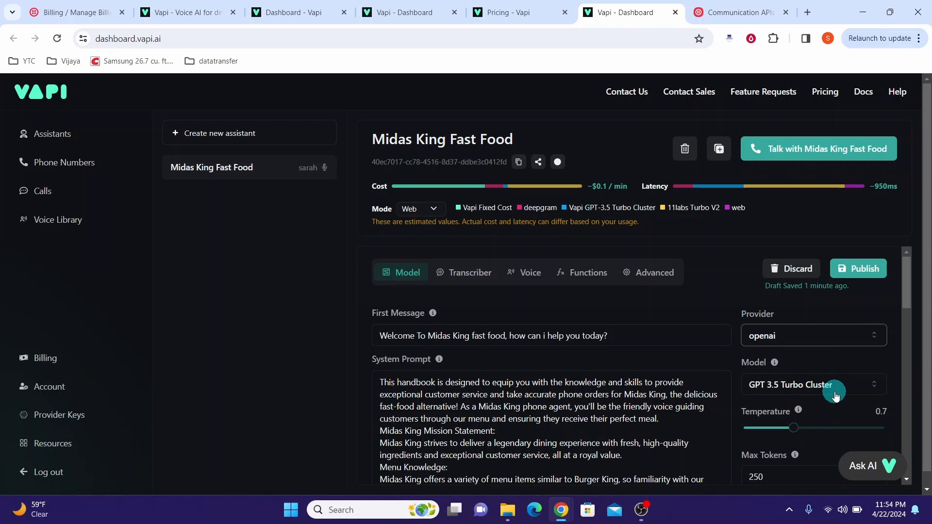
- Browse the model choices while keeping GPT 3.5 Turbo Cluster with the handbook prompt
{"action": "left_click", "coordinate": [813, 385]}
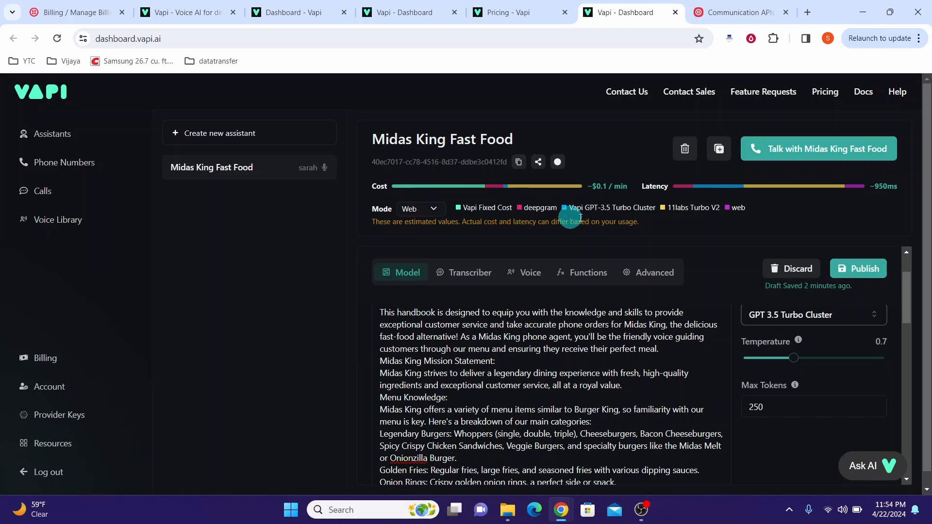
{"action": "mouse_move", "coordinate": [739, 219]}
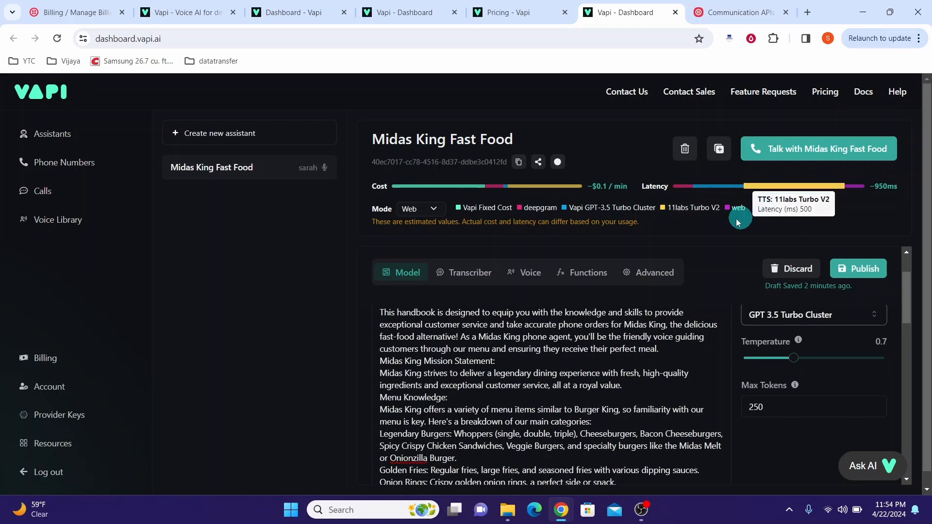
{"action": "mouse_move", "coordinate": [752, 193]}
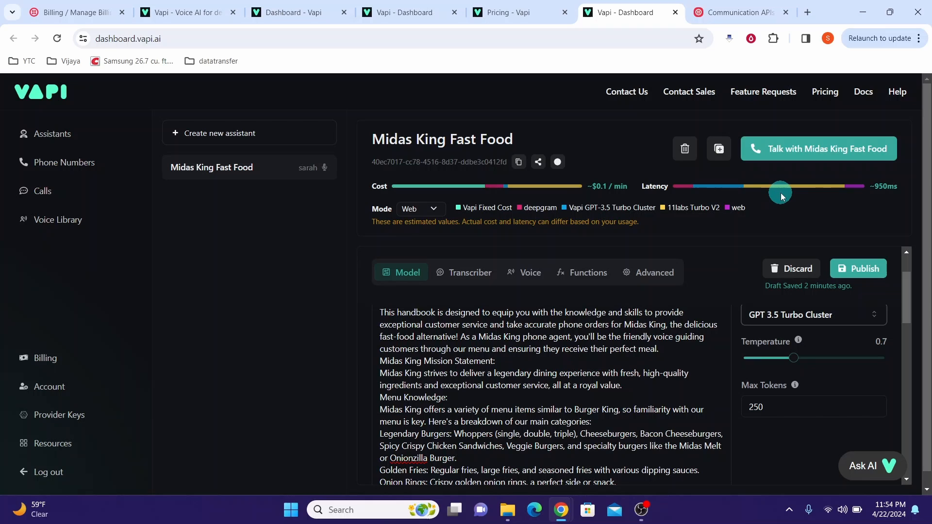
{"action": "mouse_move", "coordinate": [694, 289]}
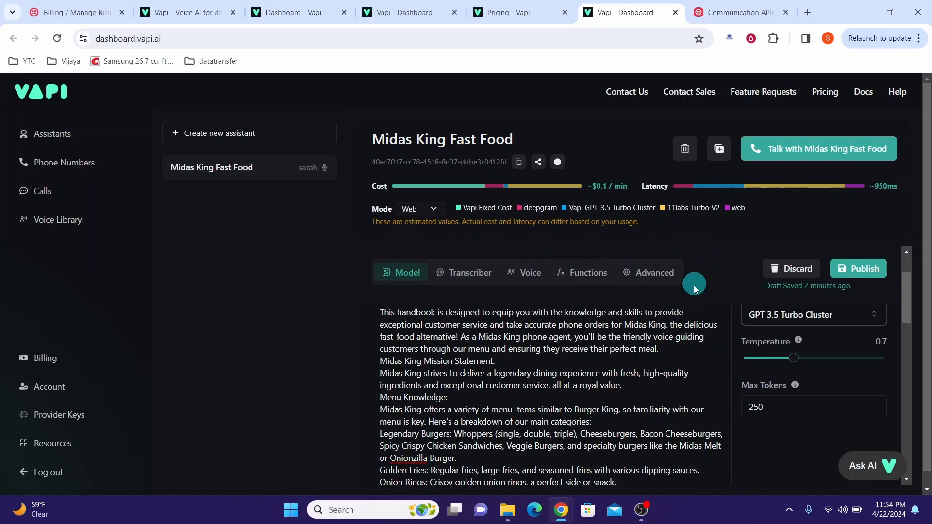
{"action": "mouse_move", "coordinate": [582, 321]}
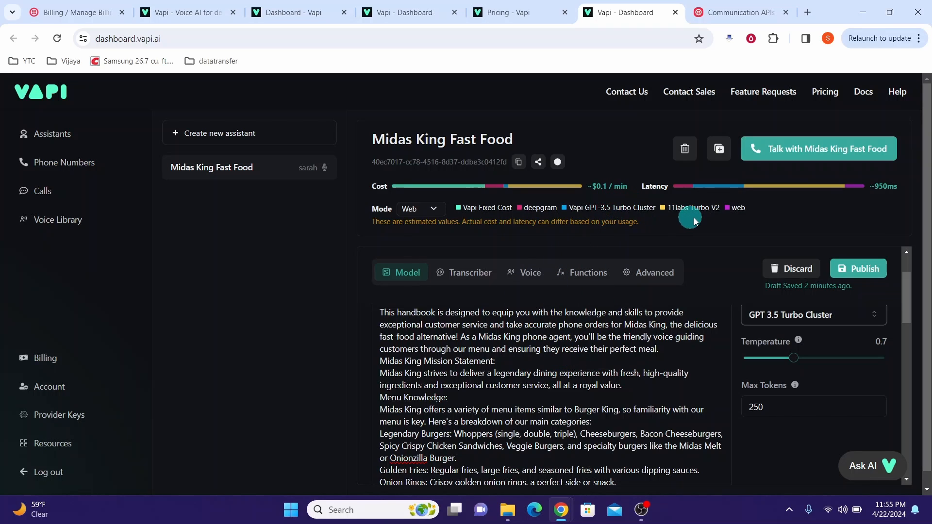
{"action": "mouse_move", "coordinate": [909, 188]}
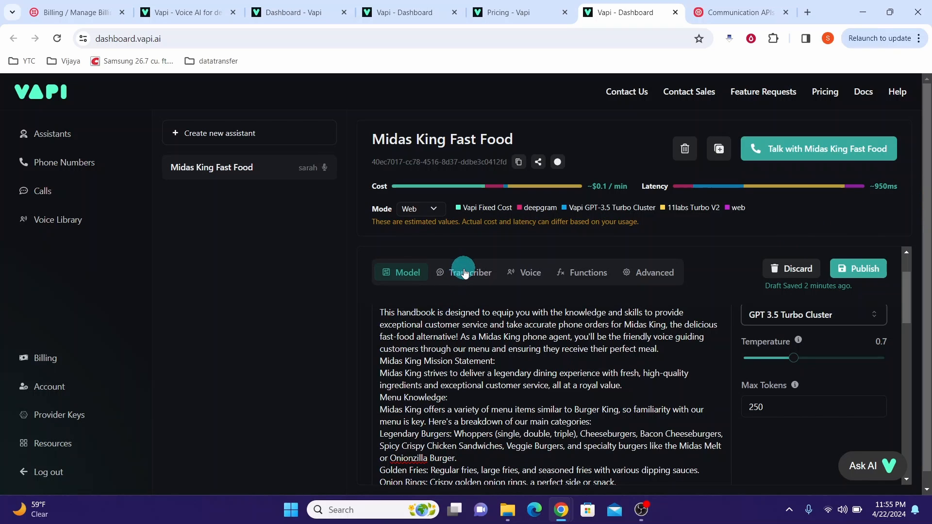
- Check the Deepgram Nova 2 English transcriber, then view the 11labs Sarah voice
{"action": "left_click", "coordinate": [463, 273]}
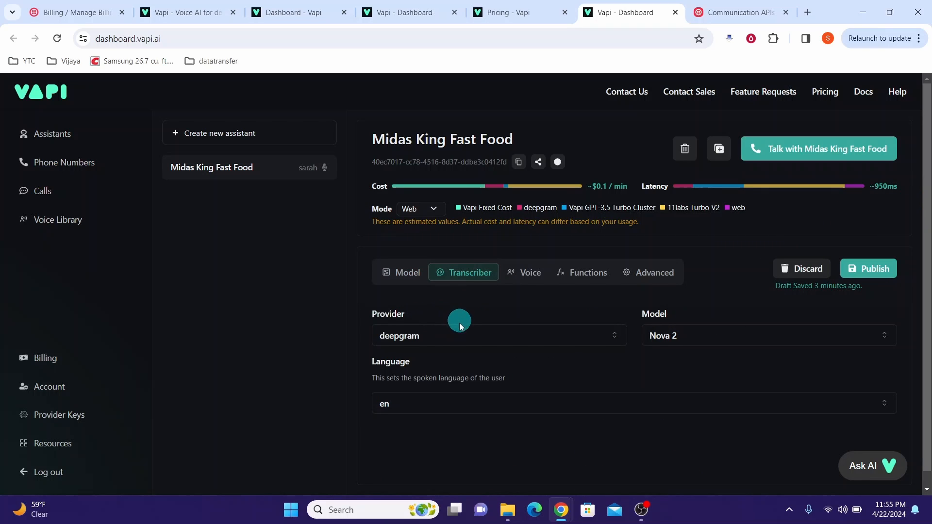
{"action": "mouse_move", "coordinate": [434, 368]}
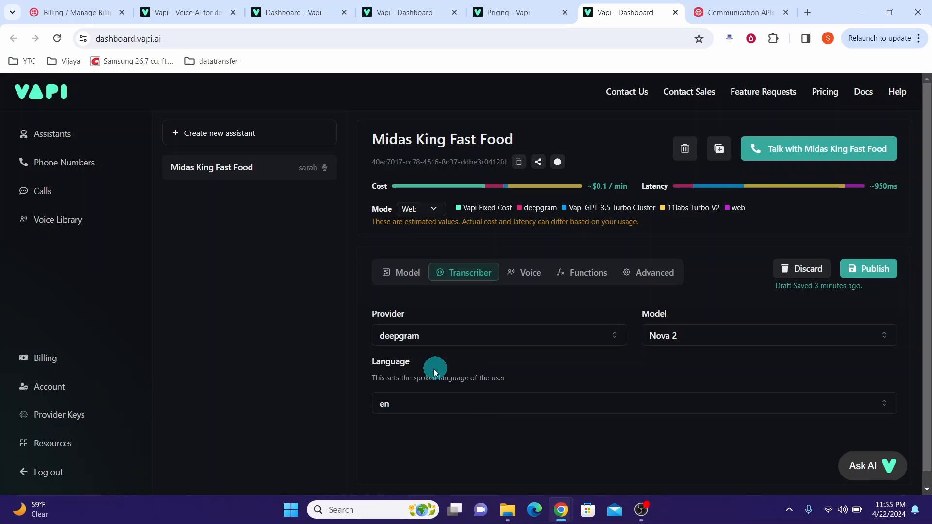
{"action": "mouse_move", "coordinate": [495, 343]}
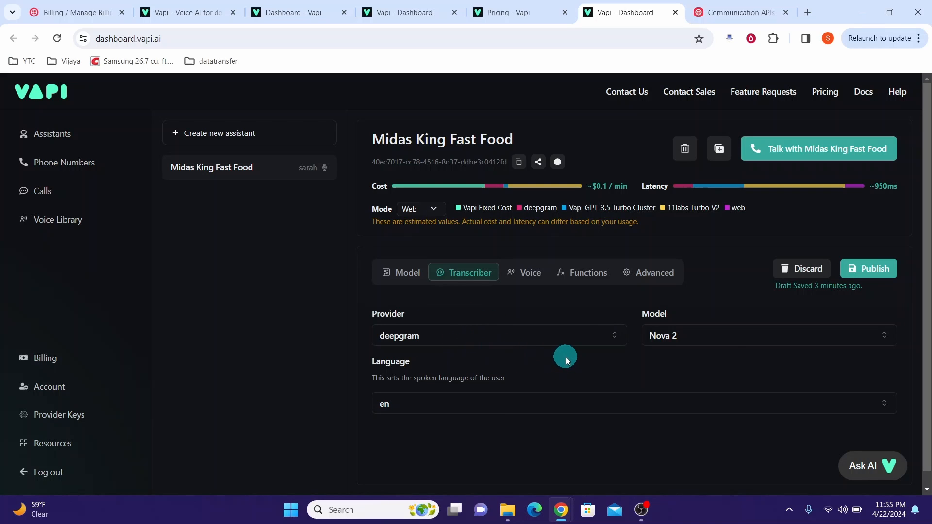
{"action": "mouse_move", "coordinate": [716, 341]}
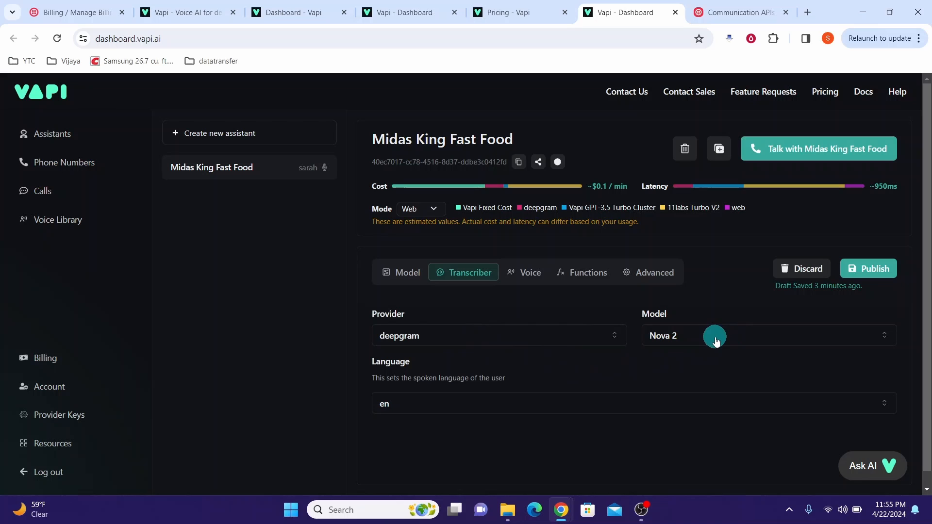
{"action": "mouse_move", "coordinate": [561, 398]}
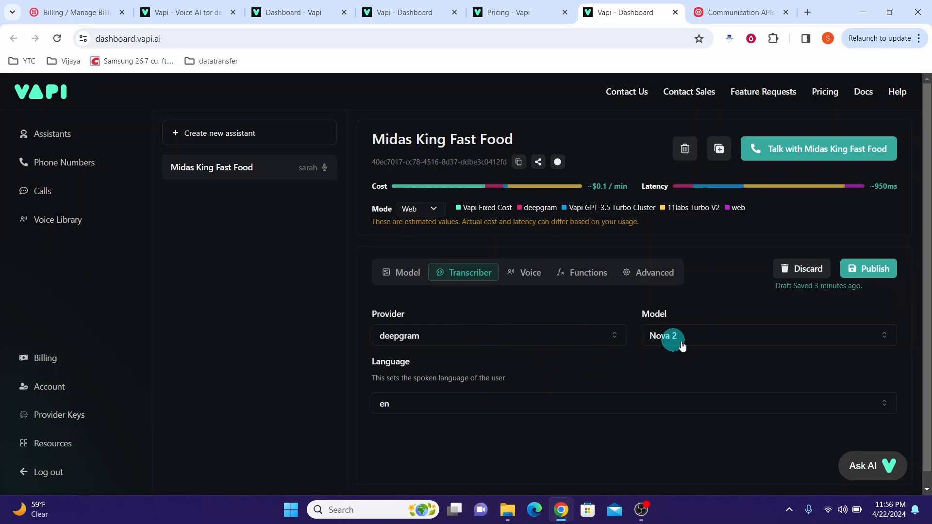
{"action": "mouse_move", "coordinate": [485, 336]}
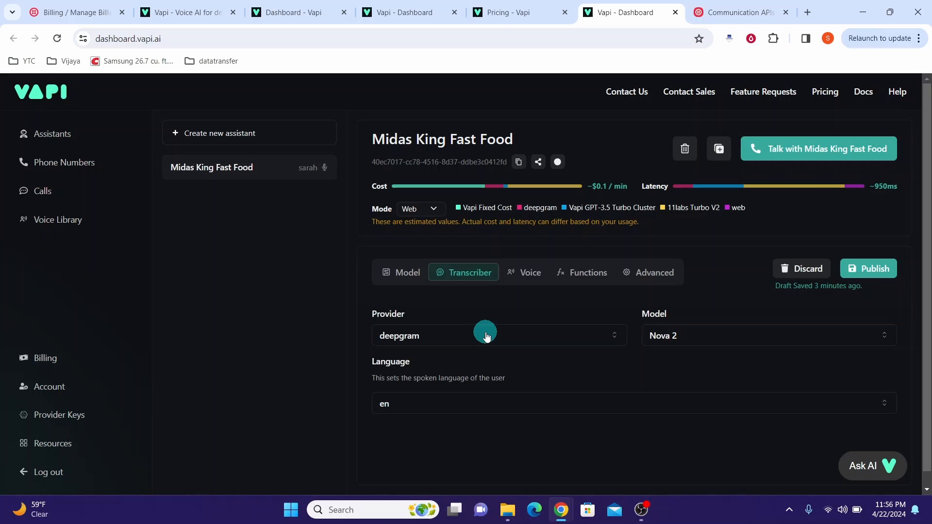
{"action": "left_click", "coordinate": [529, 273]}
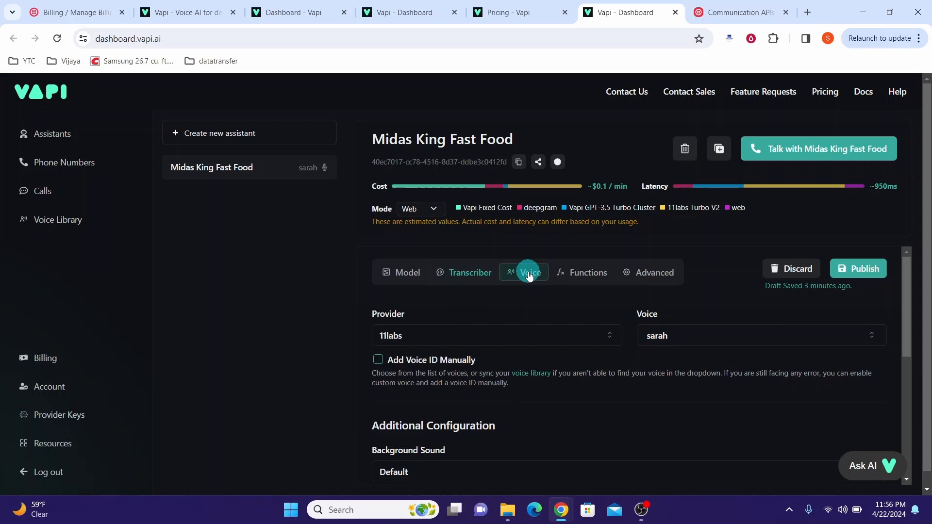
{"action": "left_click", "coordinate": [528, 272]}
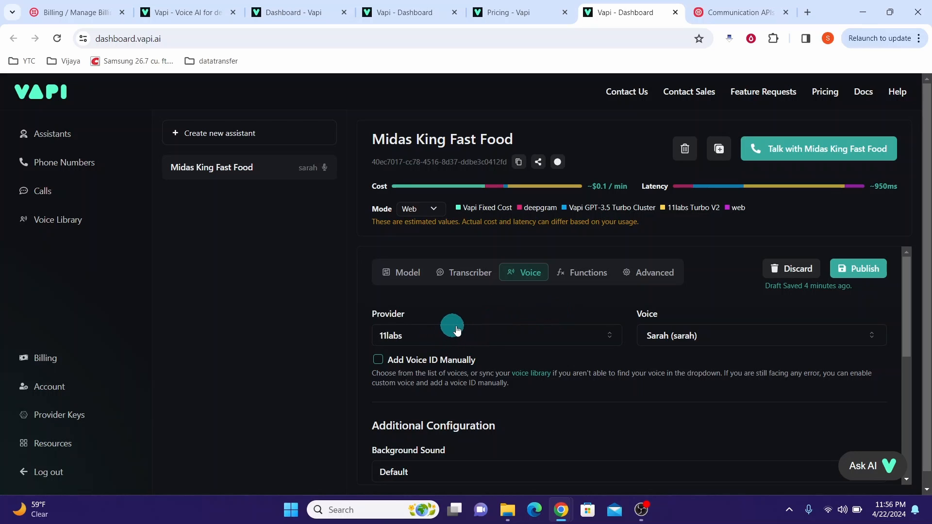
{"action": "mouse_move", "coordinate": [481, 330]}
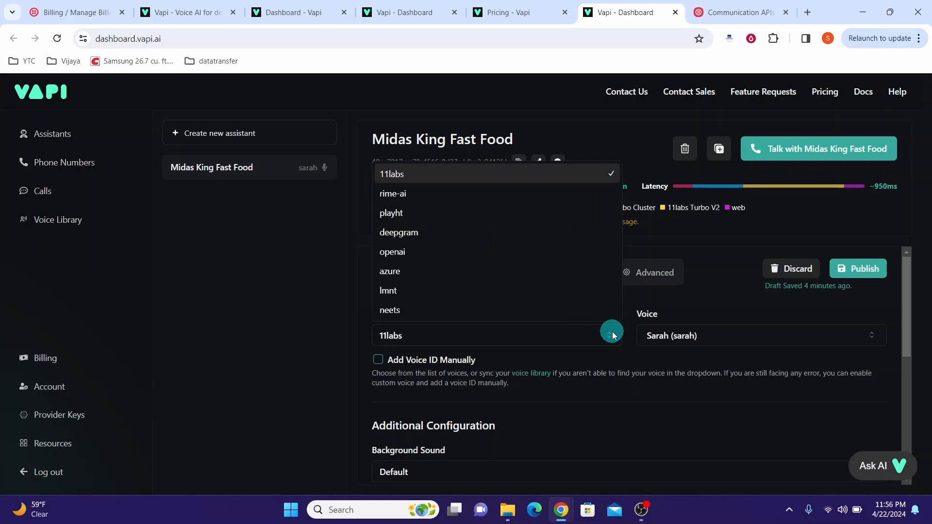
{"action": "mouse_move", "coordinate": [443, 215]}
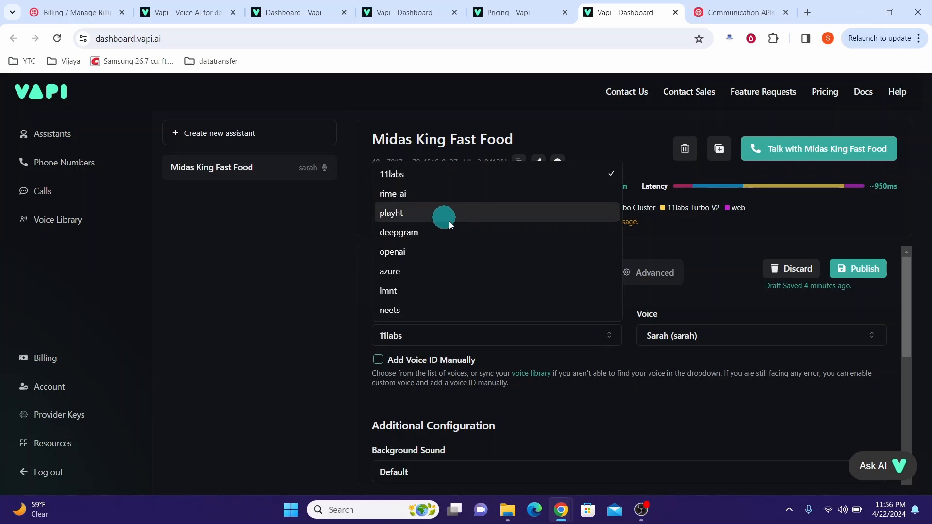
{"action": "mouse_move", "coordinate": [440, 252]}
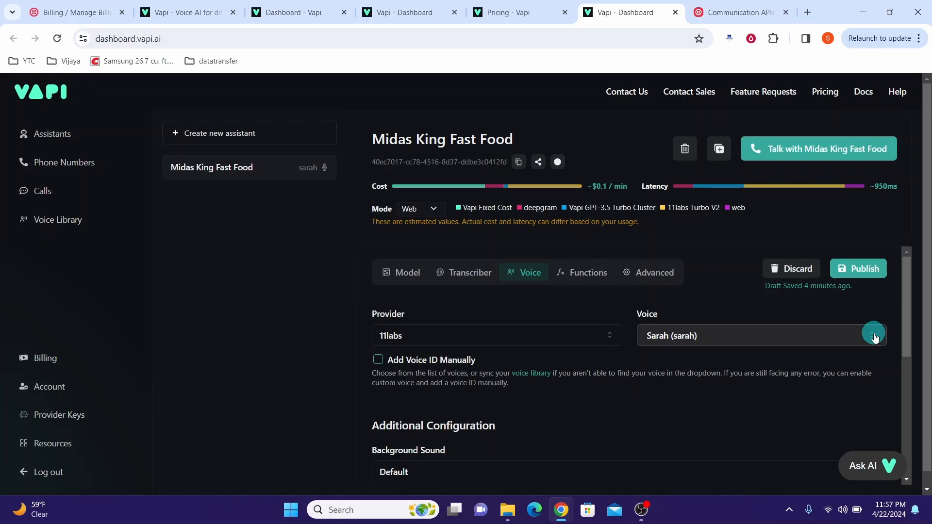
{"action": "left_click", "coordinate": [871, 335]}
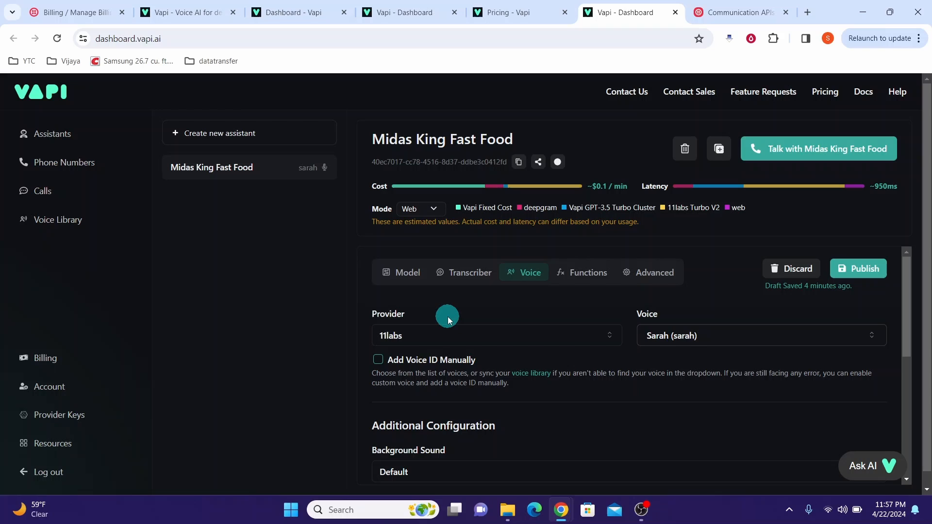
{"action": "mouse_move", "coordinate": [640, 289]}
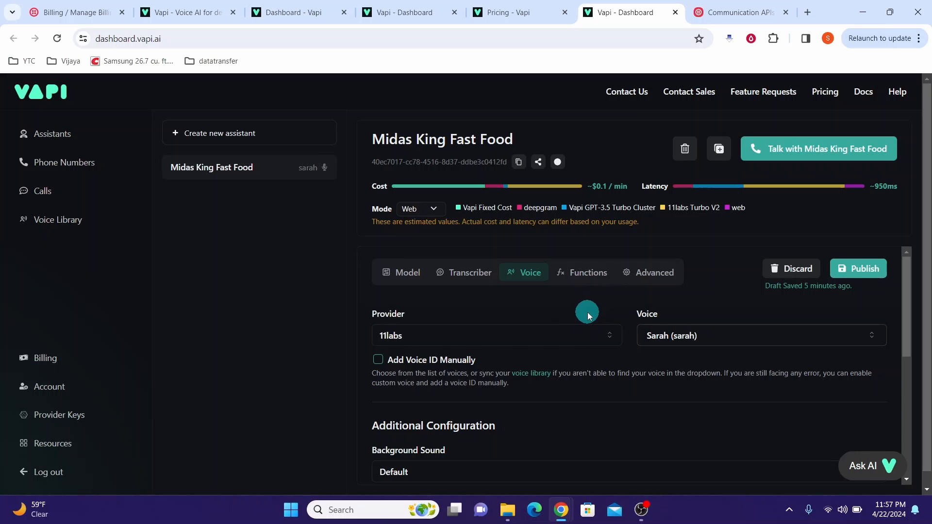
{"action": "mouse_move", "coordinate": [584, 276]}
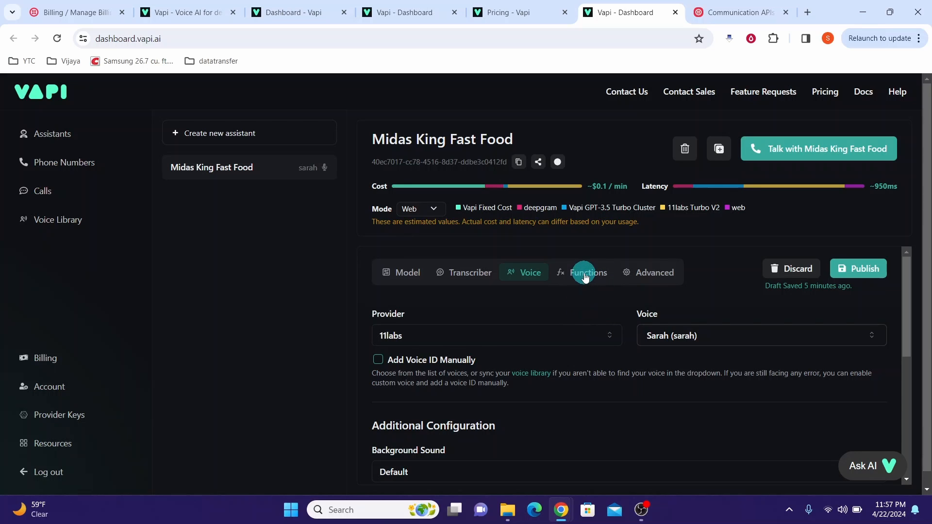
{"action": "mouse_move", "coordinate": [657, 272]}
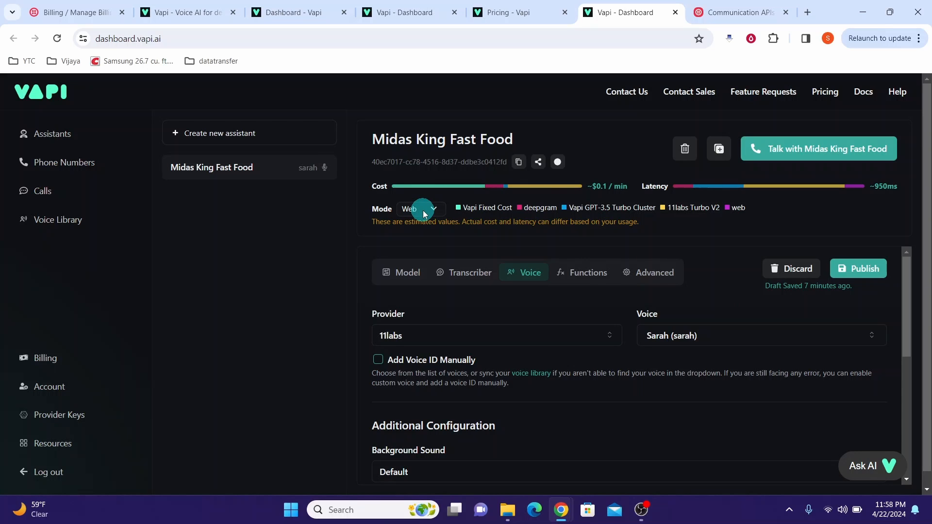
- Publish the assistant with its 11labs Sarah voice and GPT 3.5 Turbo handbook prompt
{"action": "left_click", "coordinate": [858, 268]}
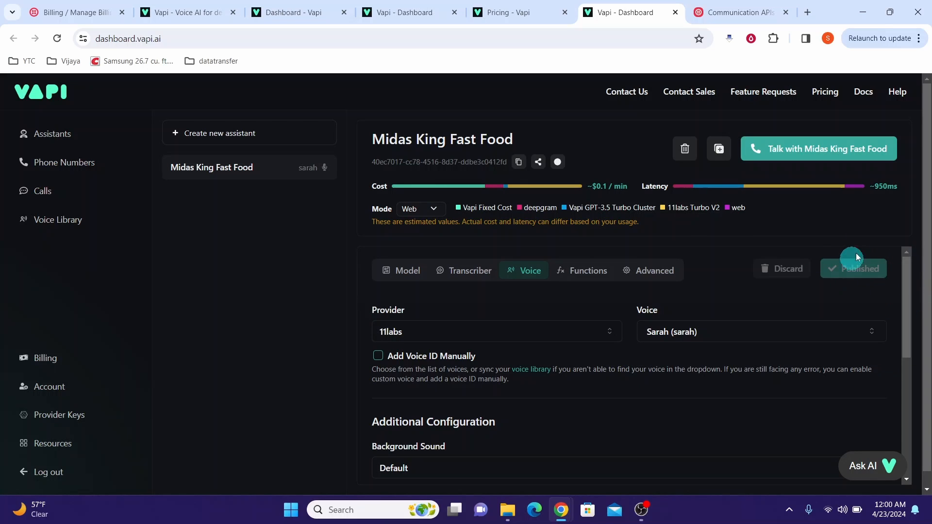
{"action": "mouse_move", "coordinate": [798, 199]}
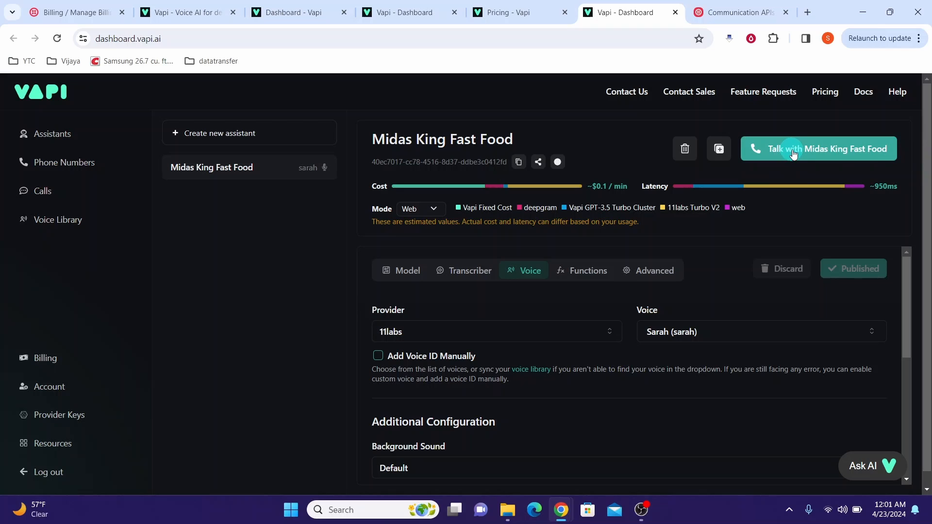
{"action": "left_click", "coordinate": [818, 149]}
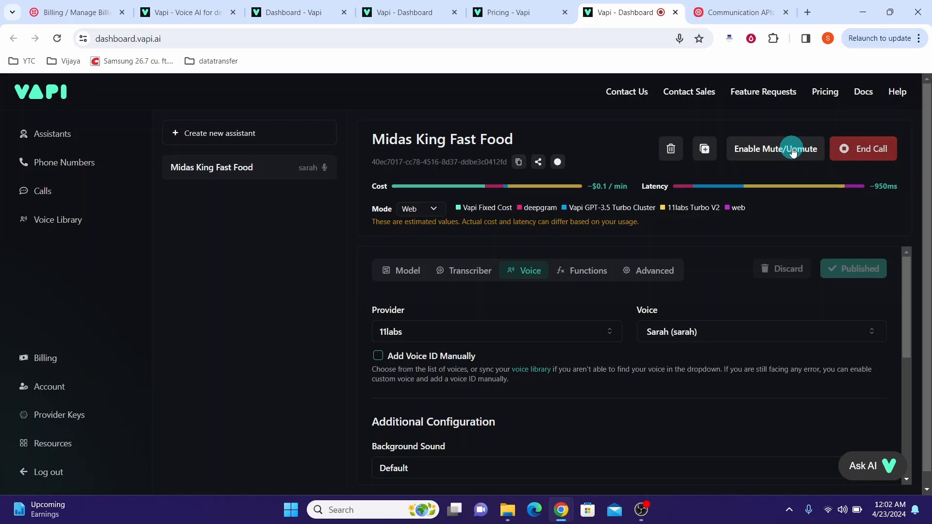
{"action": "left_click", "coordinate": [862, 149]}
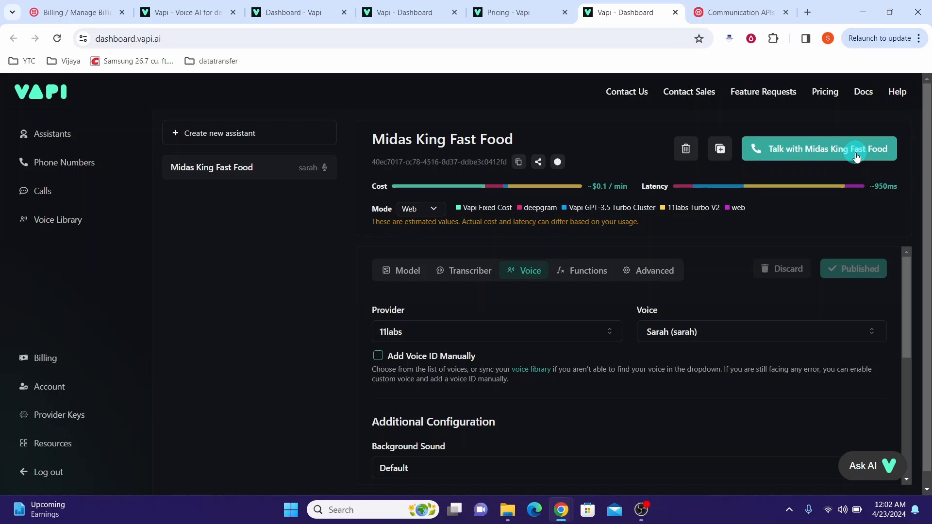
{"action": "mouse_move", "coordinate": [698, 186]}
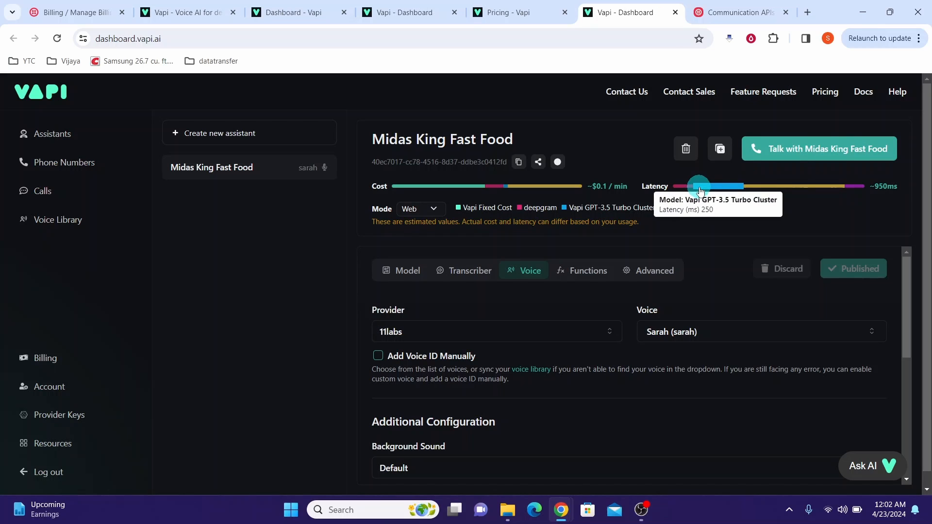
{"action": "mouse_move", "coordinate": [277, 167]}
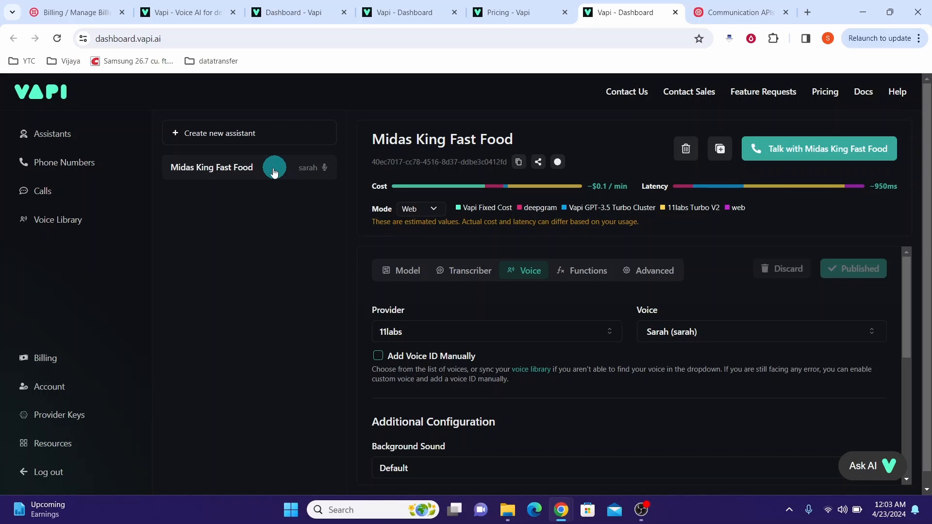
{"action": "mouse_move", "coordinate": [194, 177]}
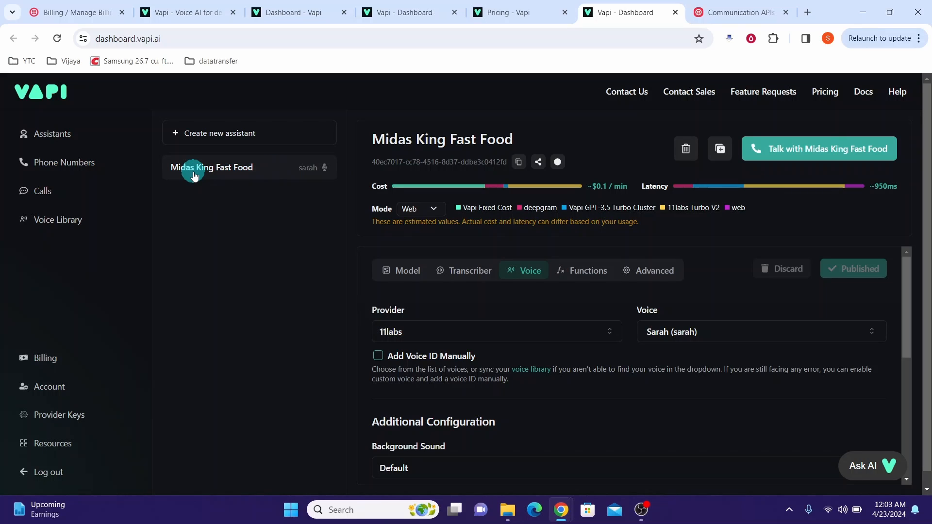
{"action": "mouse_move", "coordinate": [109, 171]}
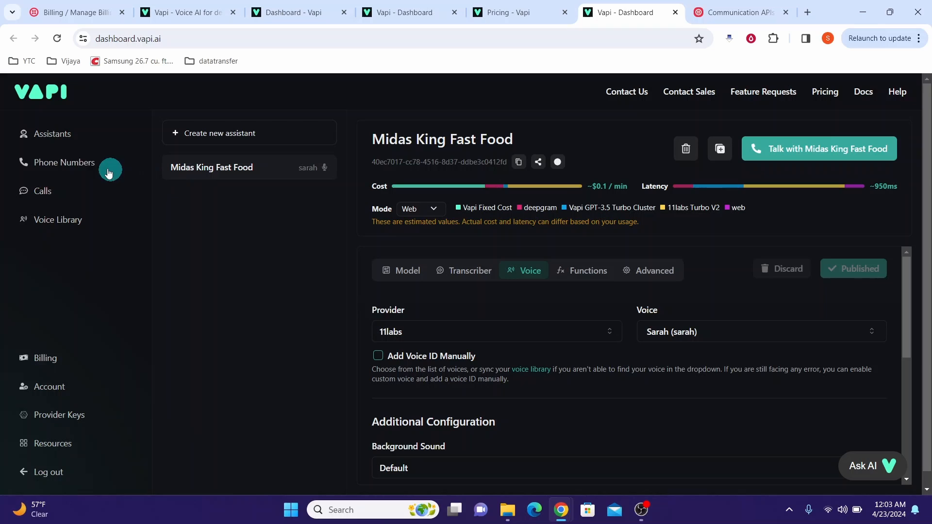
- Go to Phone Numbers and bring up the empty Twilio Import Phone Number form
{"action": "left_click", "coordinate": [64, 163]}
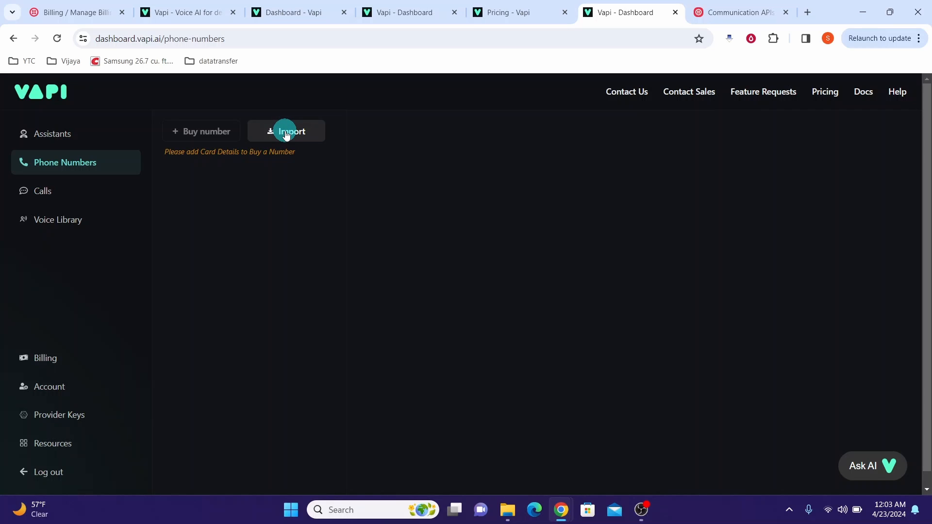
{"action": "left_click", "coordinate": [286, 132]}
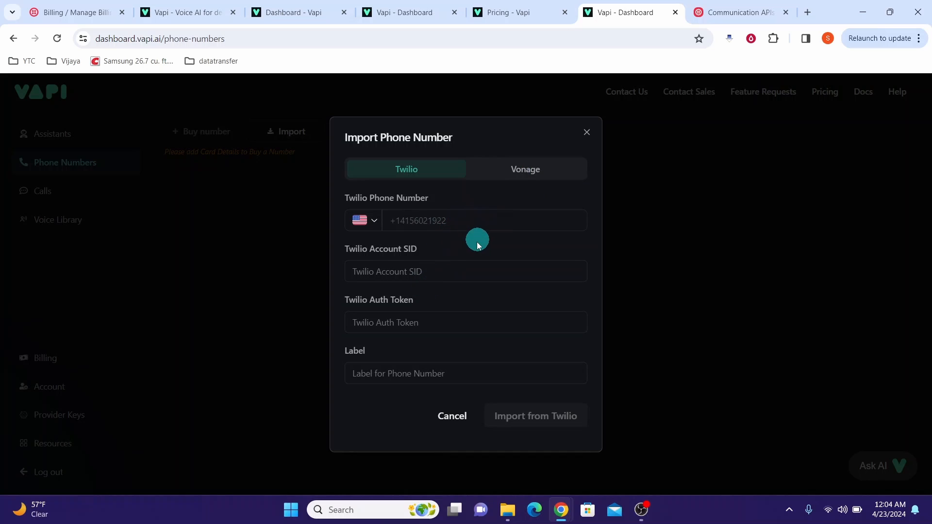
{"action": "mouse_move", "coordinate": [416, 256]}
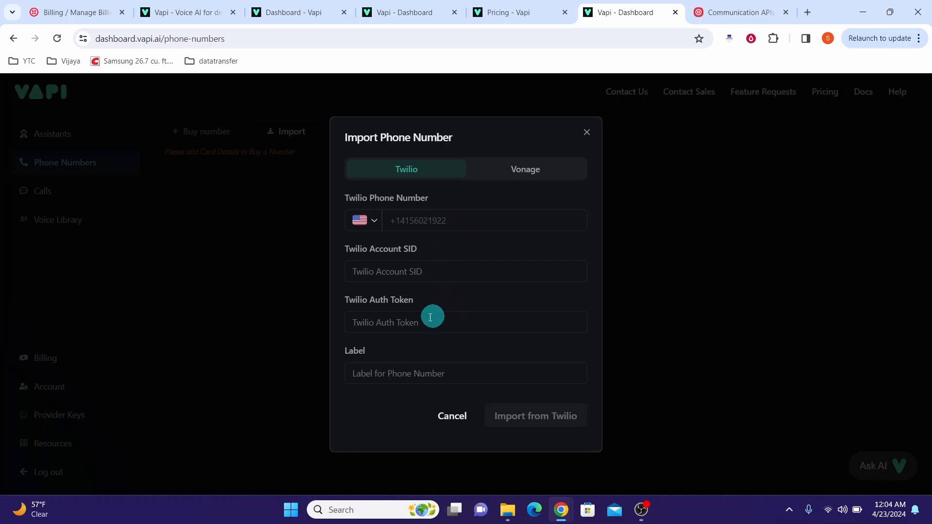
- Copy the Twilio phone number and Account SID from the console's Account Info
{"action": "left_click", "coordinate": [465, 271]}
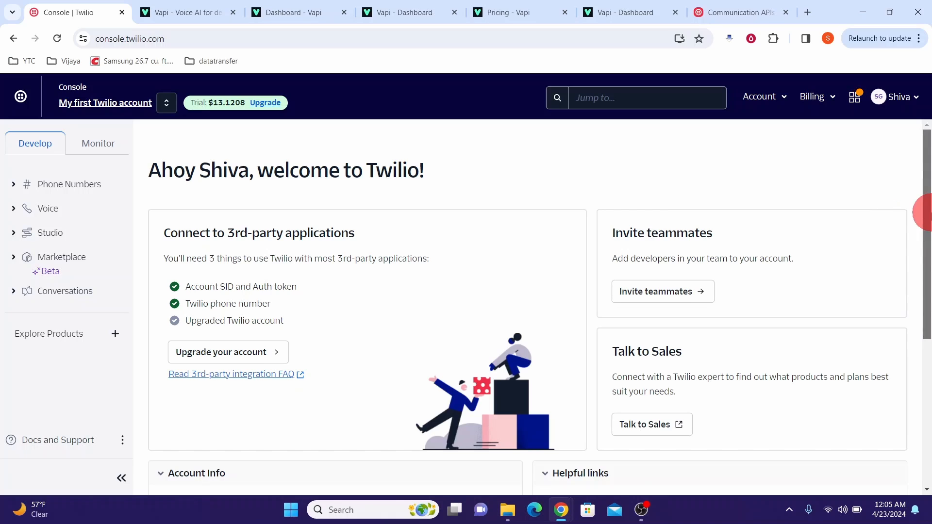
{"action": "scroll", "scroll_direction": "down", "scroll_amount": 3}
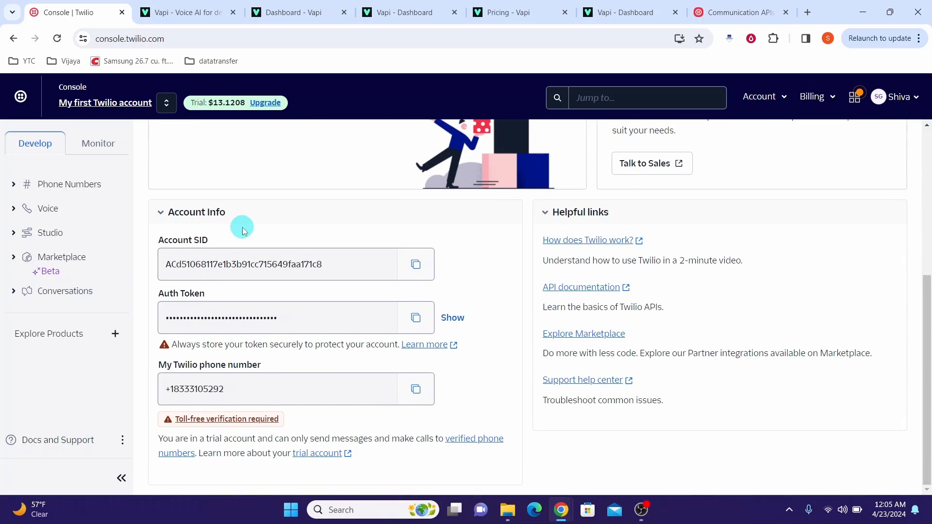
{"action": "mouse_move", "coordinate": [416, 389]}
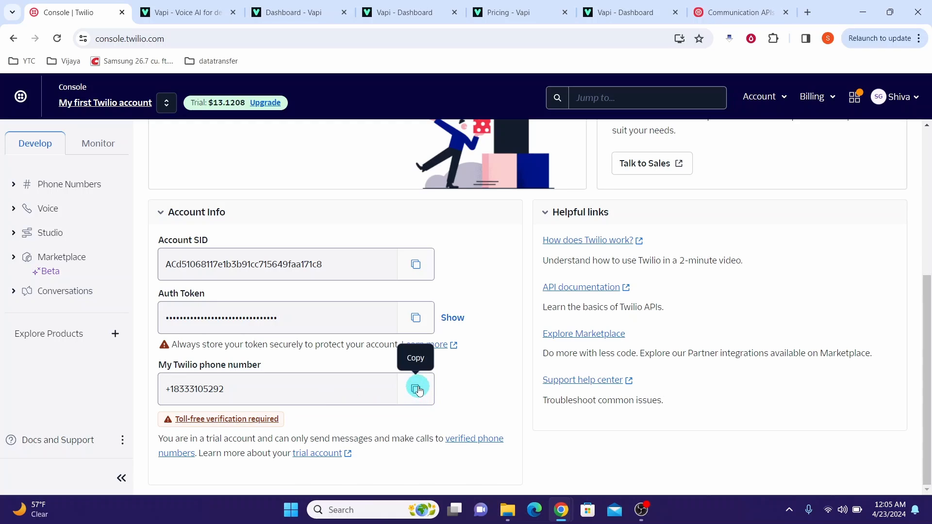
{"action": "left_click", "coordinate": [415, 389]}
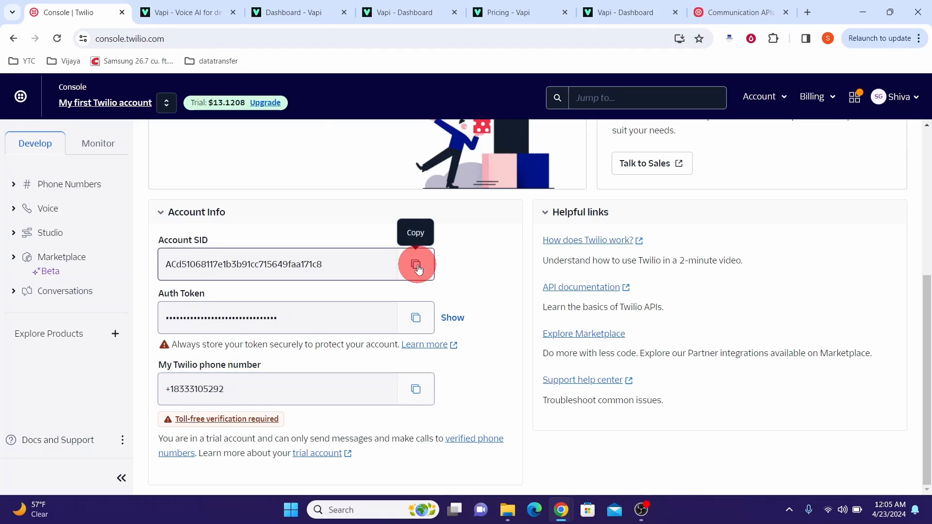
{"action": "left_click", "coordinate": [415, 264]}
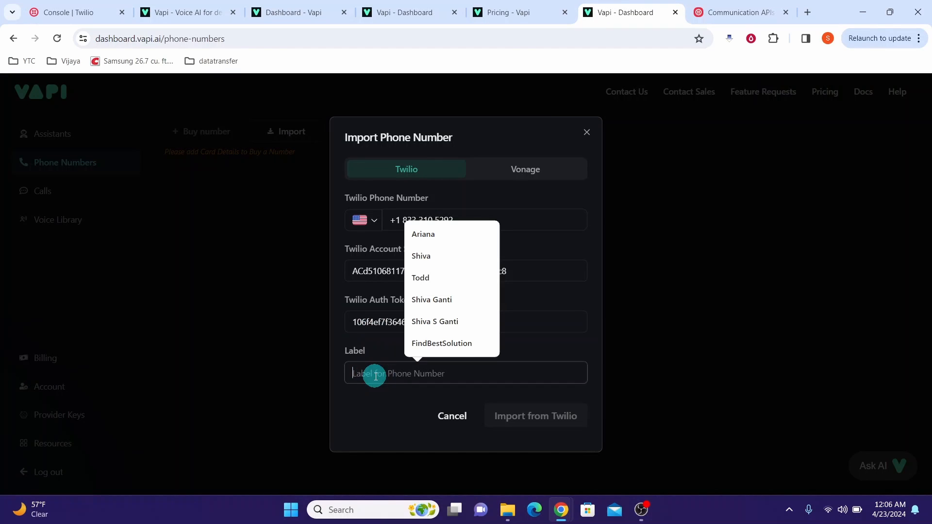
{"action": "type", "text": "Mi"}
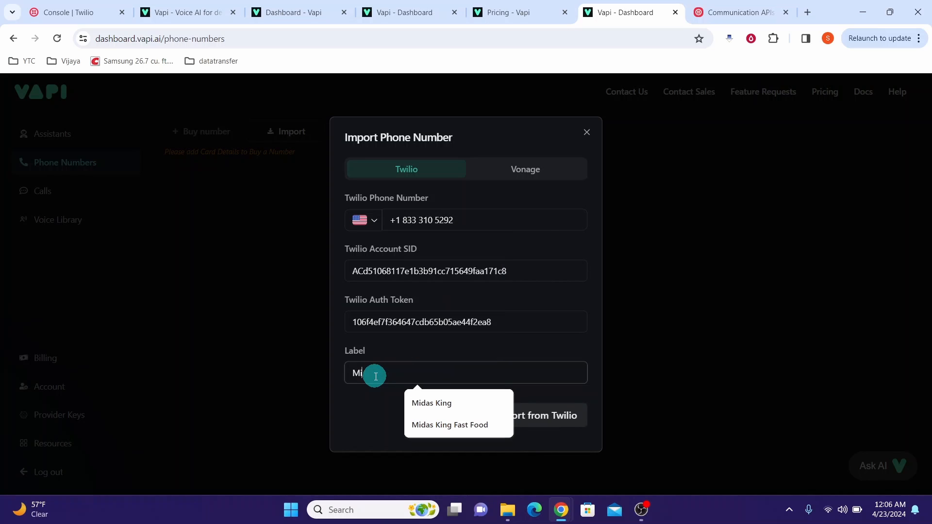
{"action": "left_click", "coordinate": [431, 402]}
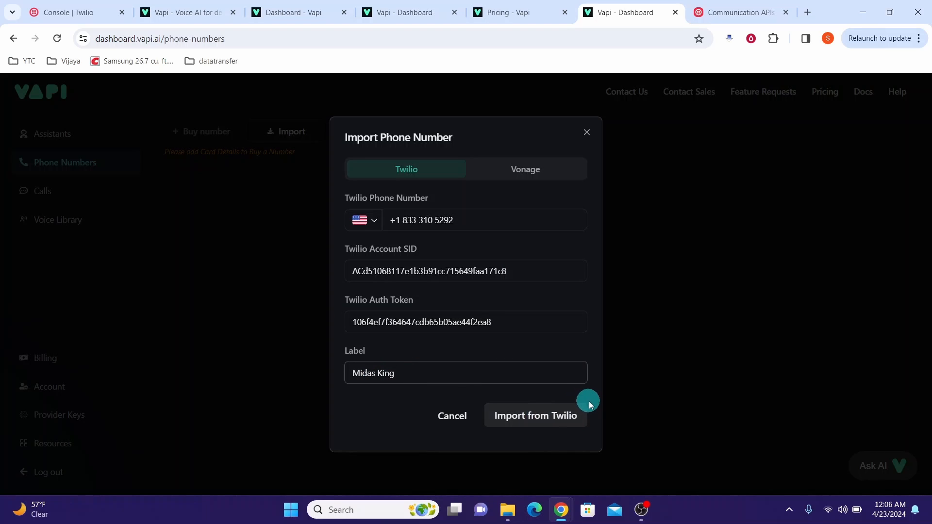
{"action": "left_click", "coordinate": [535, 415]}
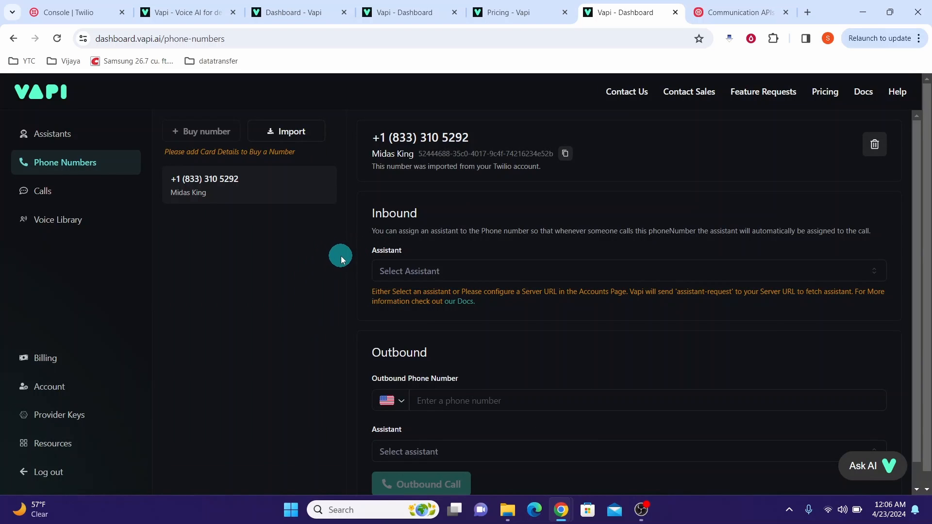
{"action": "mouse_move", "coordinate": [317, 232]}
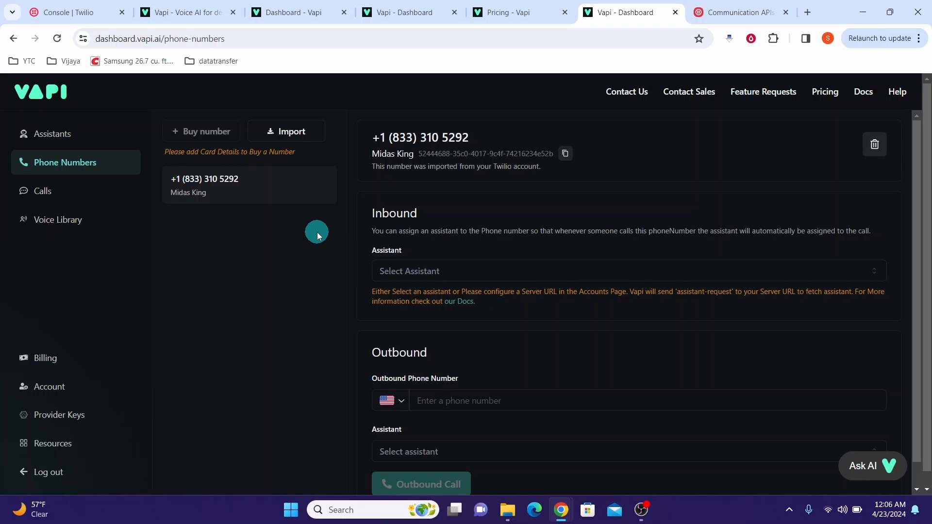
{"action": "mouse_move", "coordinate": [409, 209]}
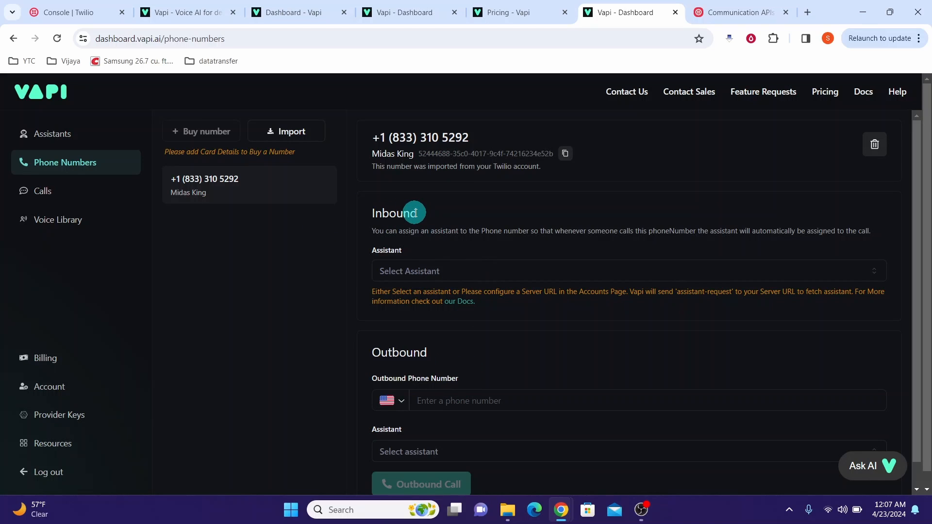
{"action": "mouse_move", "coordinate": [461, 252]}
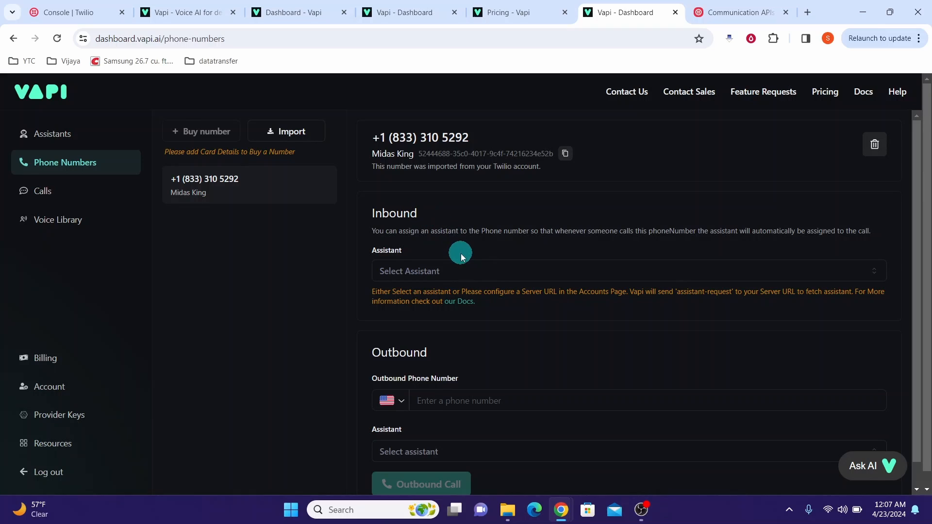
{"action": "mouse_move", "coordinate": [425, 366]}
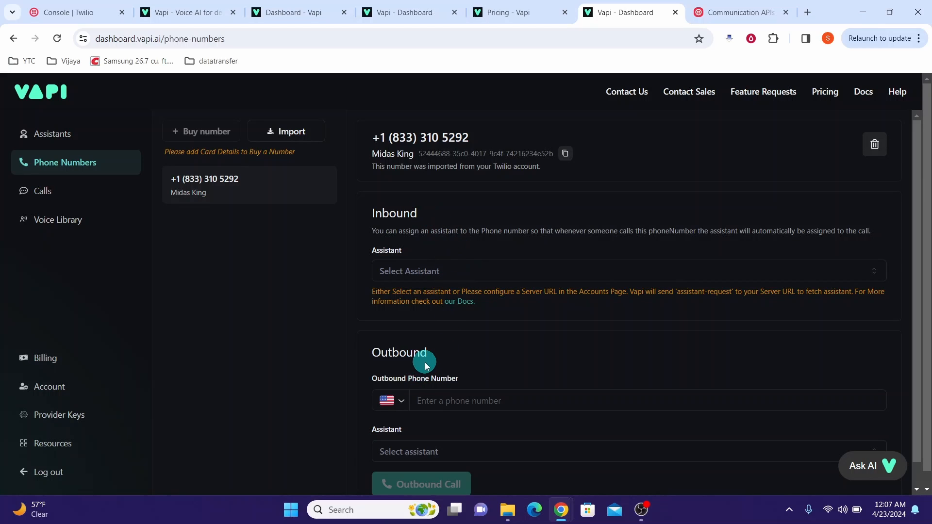
{"action": "mouse_move", "coordinate": [431, 215]}
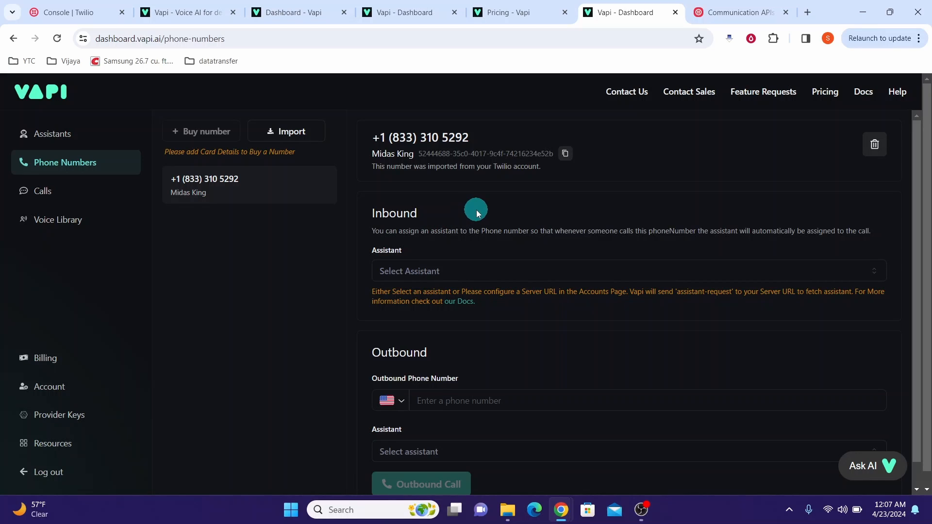
{"action": "mouse_move", "coordinate": [455, 222]}
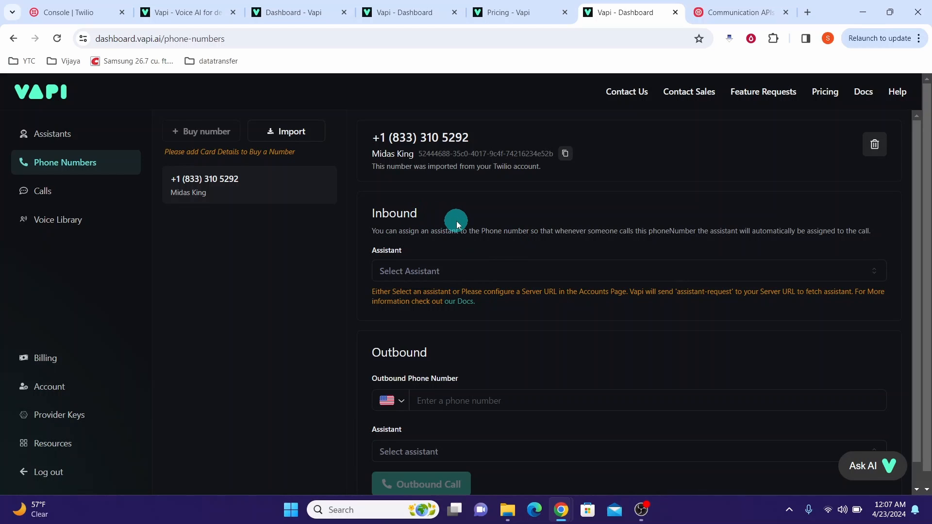
{"action": "mouse_move", "coordinate": [487, 274]}
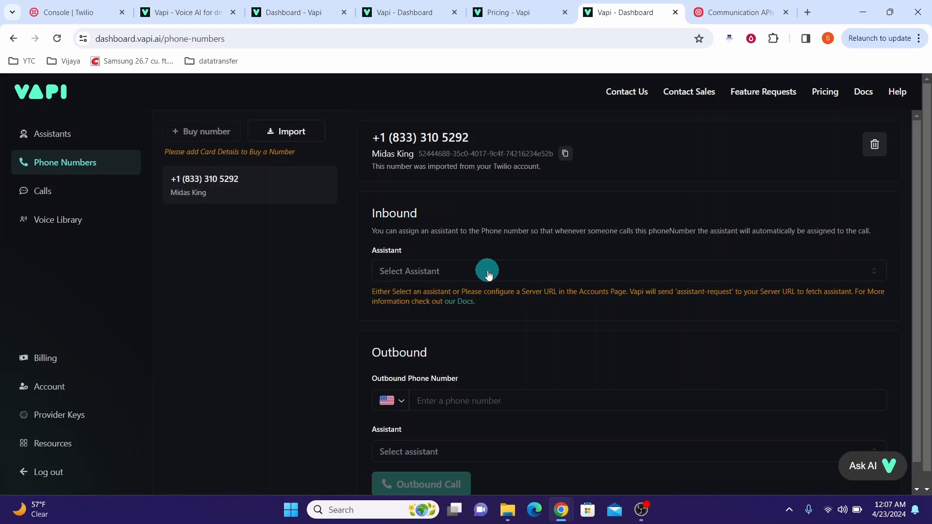
{"action": "mouse_move", "coordinate": [466, 274]}
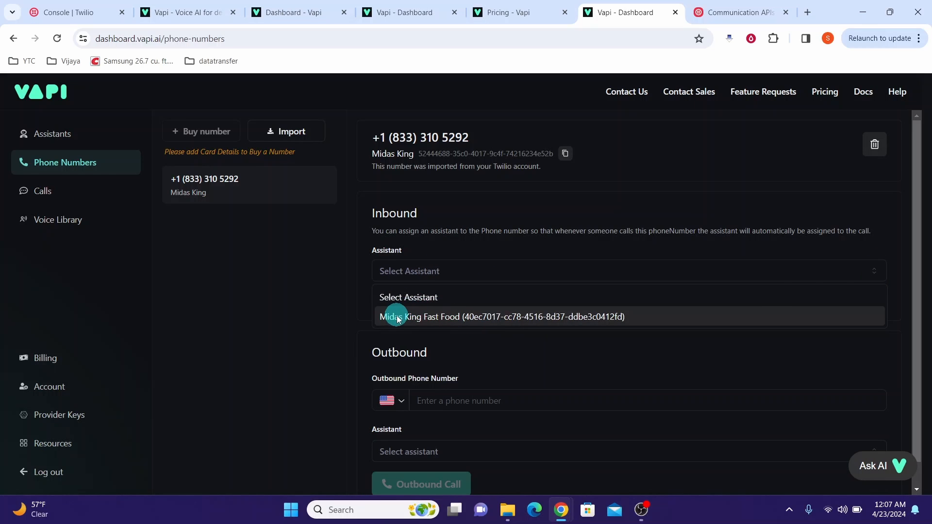
{"action": "left_click", "coordinate": [503, 316]}
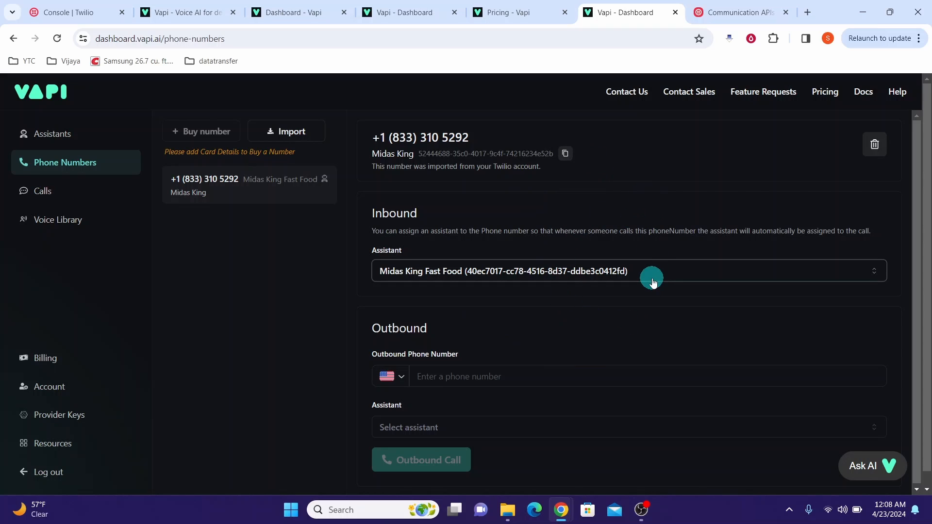
{"action": "mouse_move", "coordinate": [585, 246]}
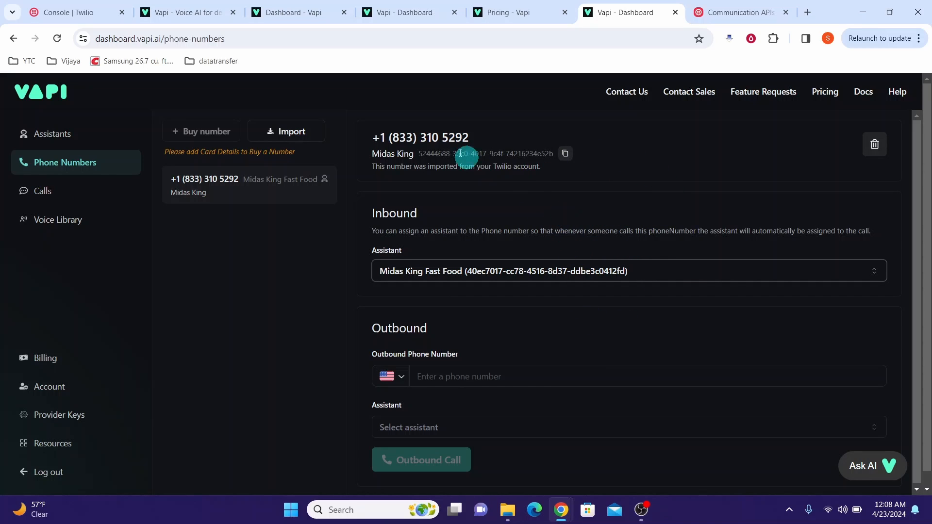
{"action": "mouse_move", "coordinate": [551, 188]}
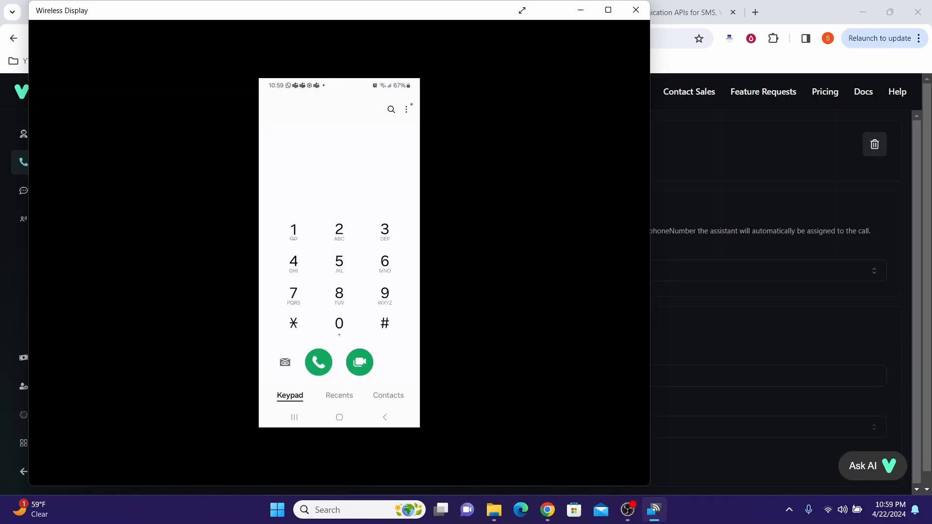
{"action": "left_click", "coordinate": [318, 362]}
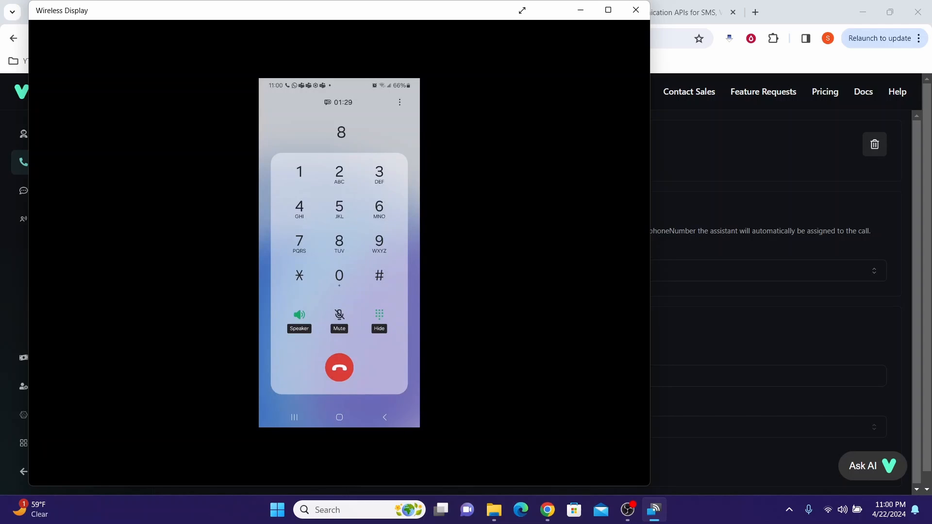
{"action": "left_click", "coordinate": [634, 11]}
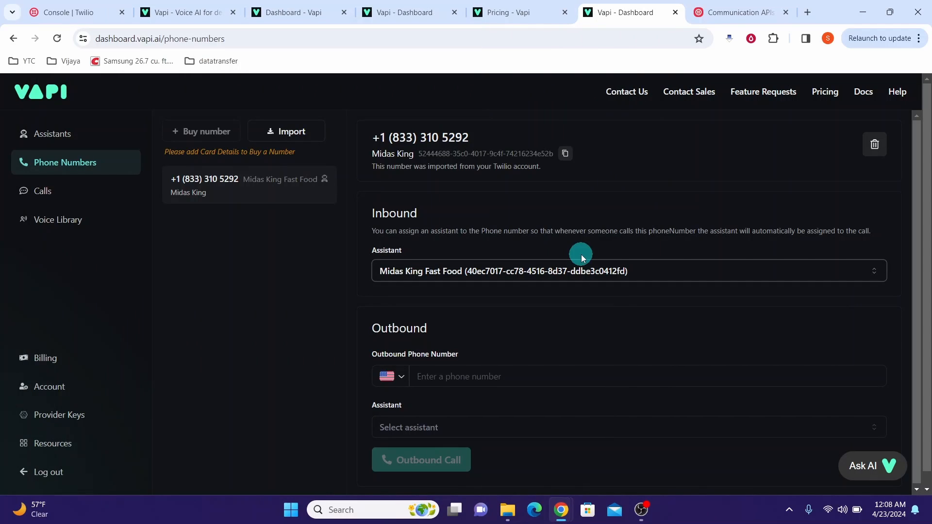